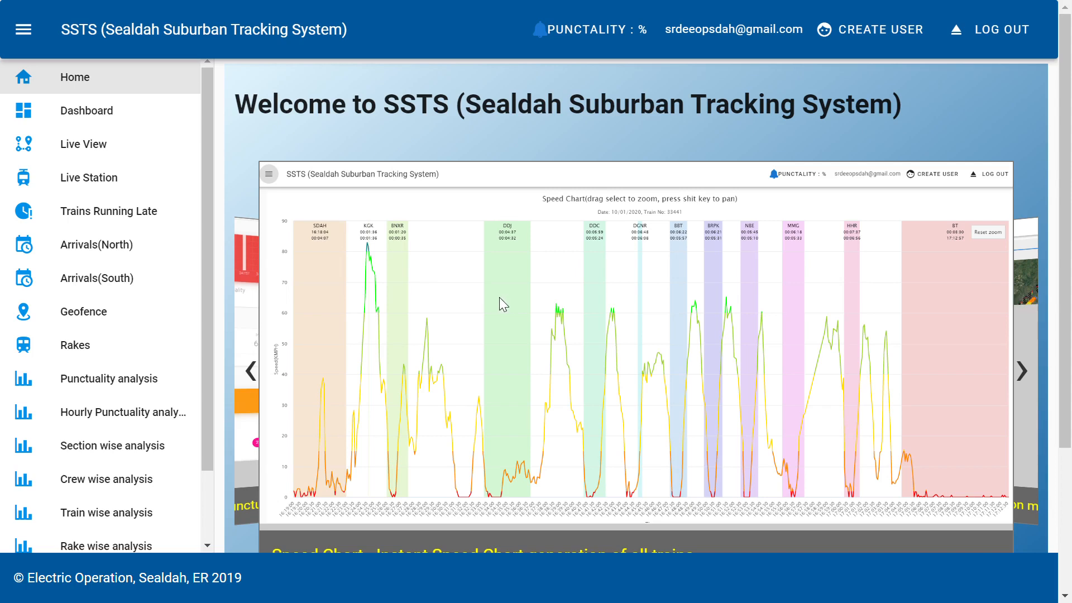
pyautogui.moveTo(461, 265)
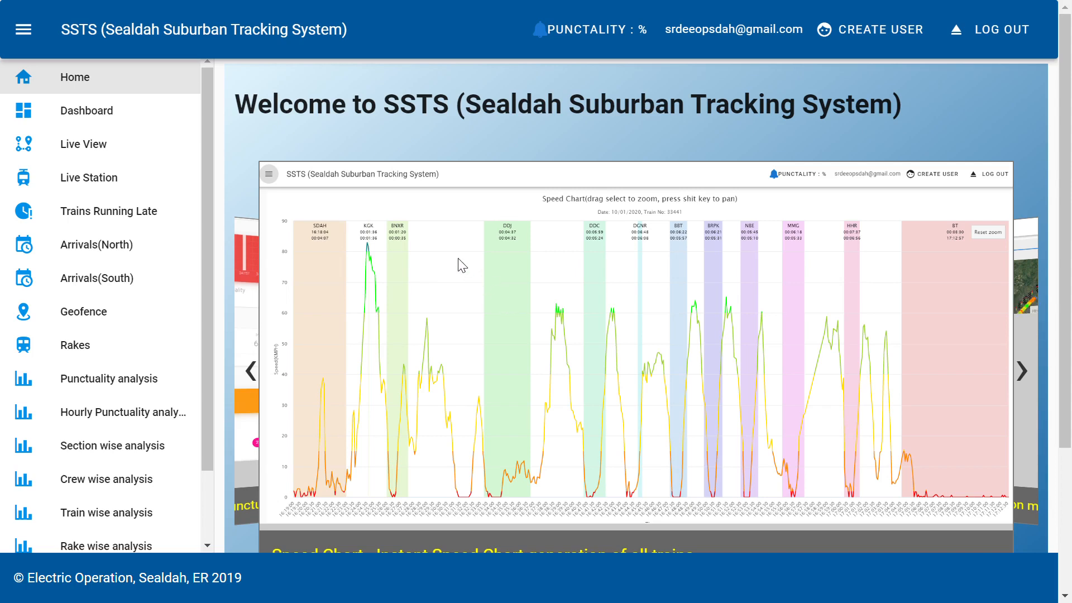
pyautogui.moveTo(517, 208)
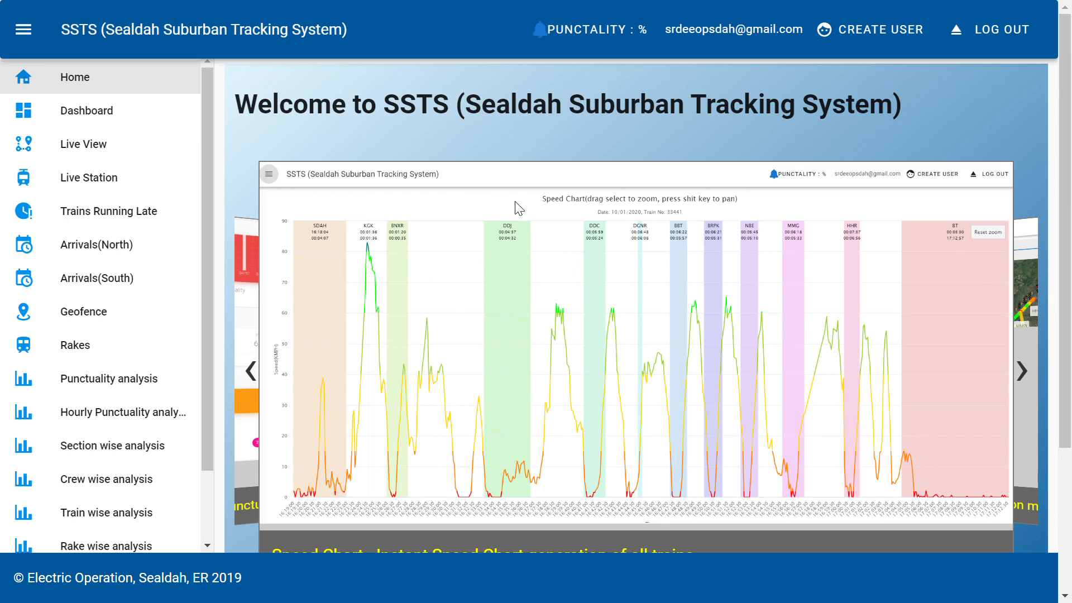
pyautogui.moveTo(486, 209)
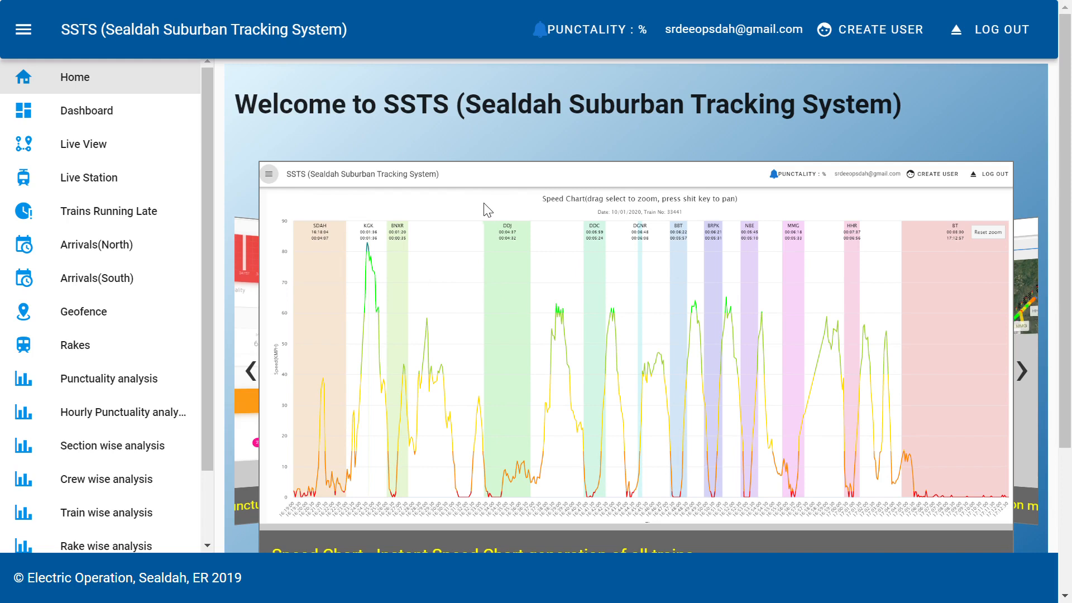
pyautogui.moveTo(382, 164)
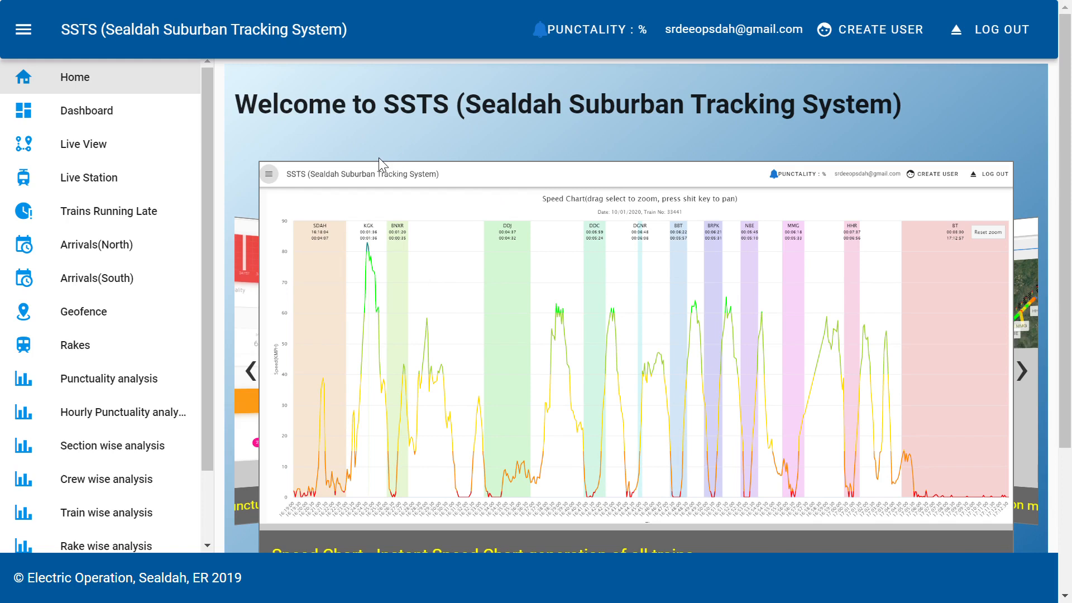
# Show the About page and read the system's background, features and cost through to the end.
pyautogui.click(1023, 371)
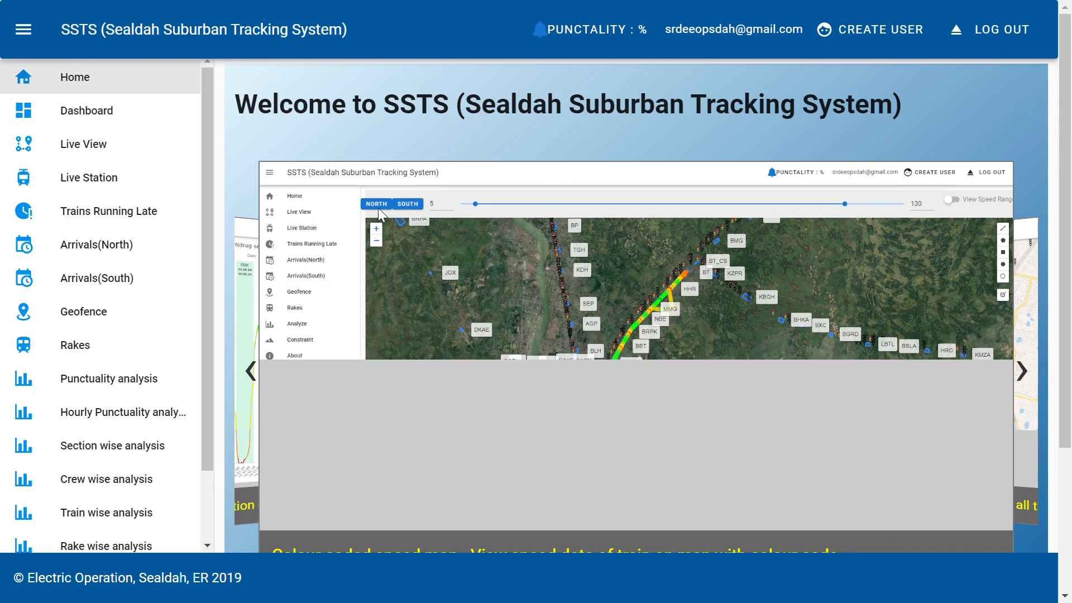
pyautogui.moveTo(121, 211)
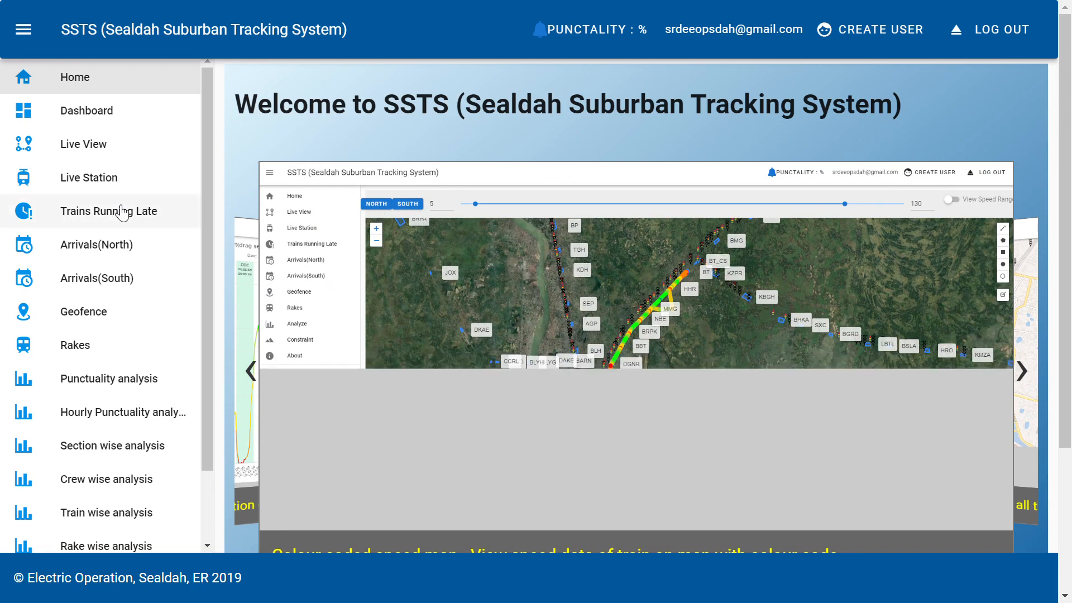
pyautogui.scroll(-3)
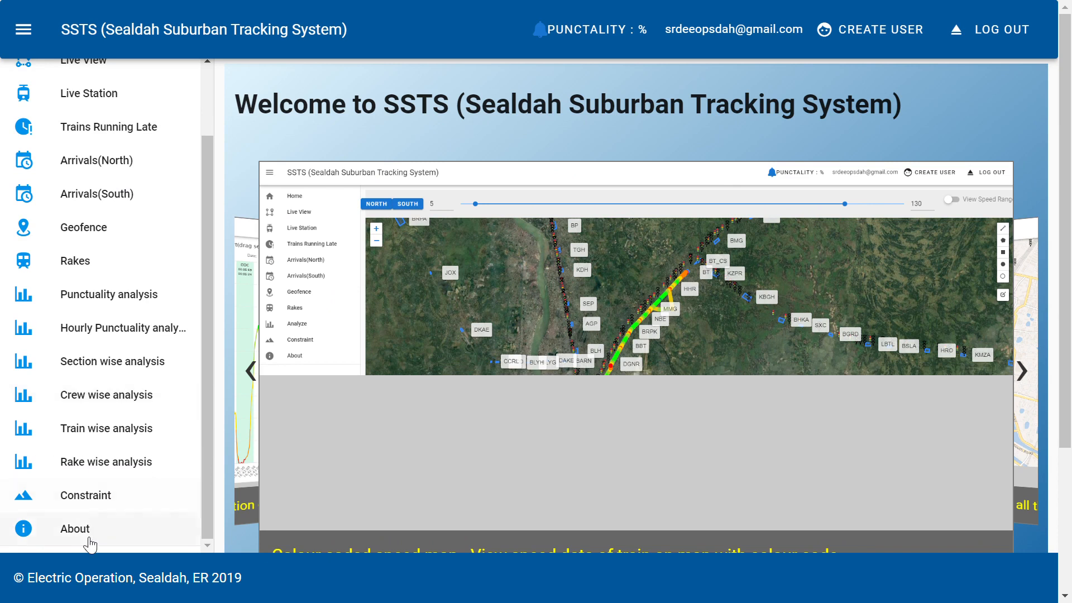
pyautogui.click(74, 528)
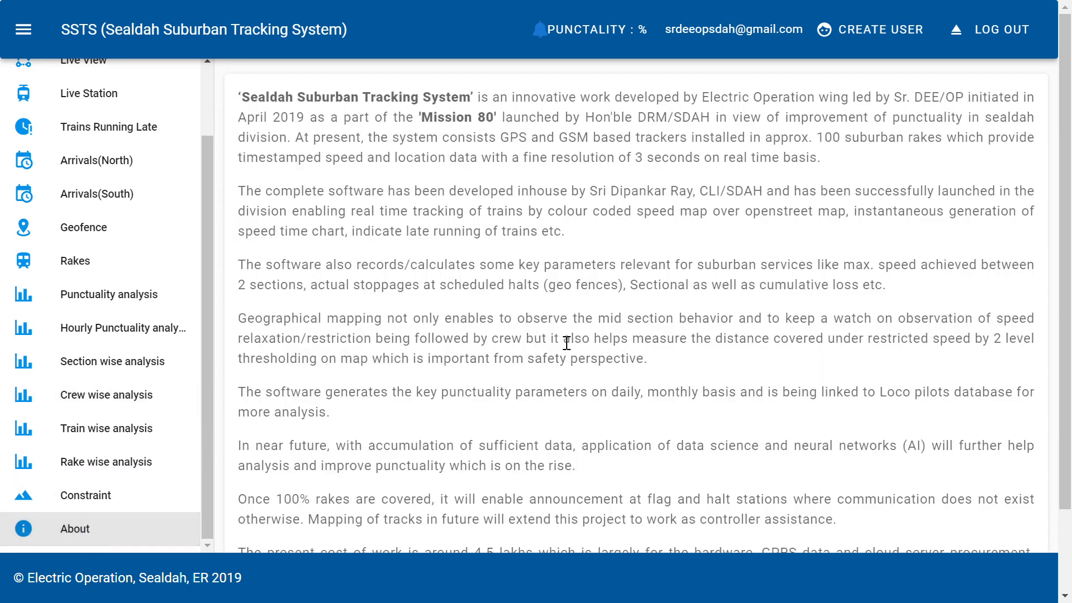
pyautogui.moveTo(563, 346)
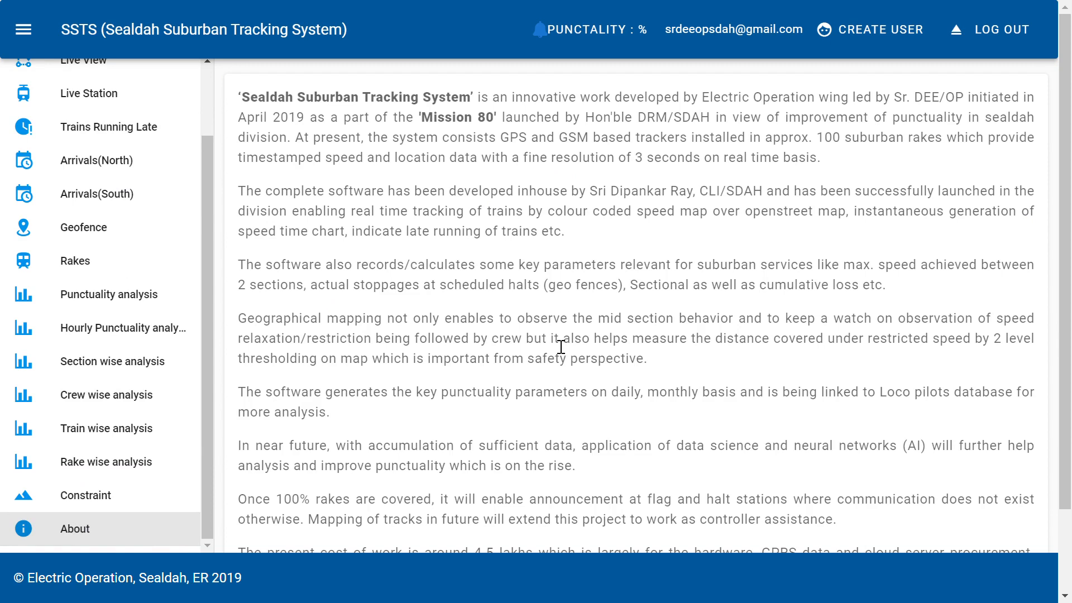
pyautogui.moveTo(561, 349)
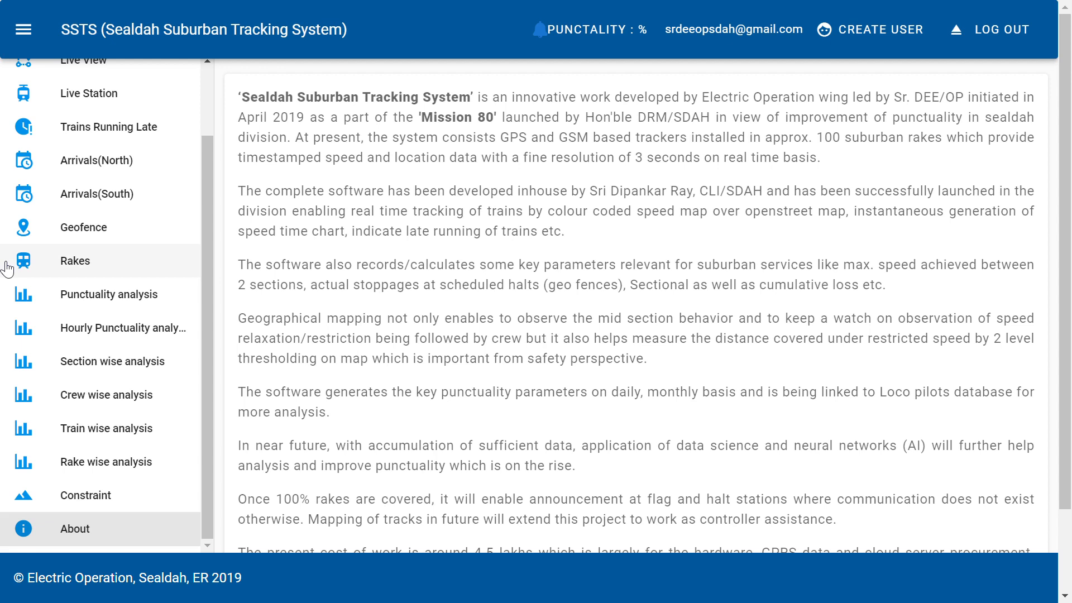
pyautogui.moveTo(214, 315)
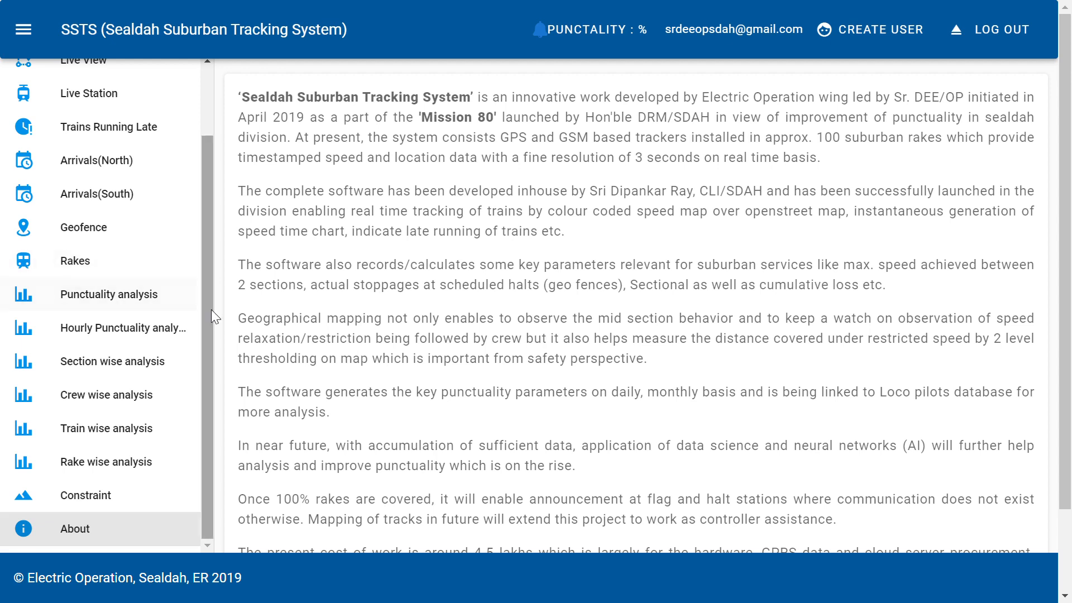
pyautogui.moveTo(418, 288)
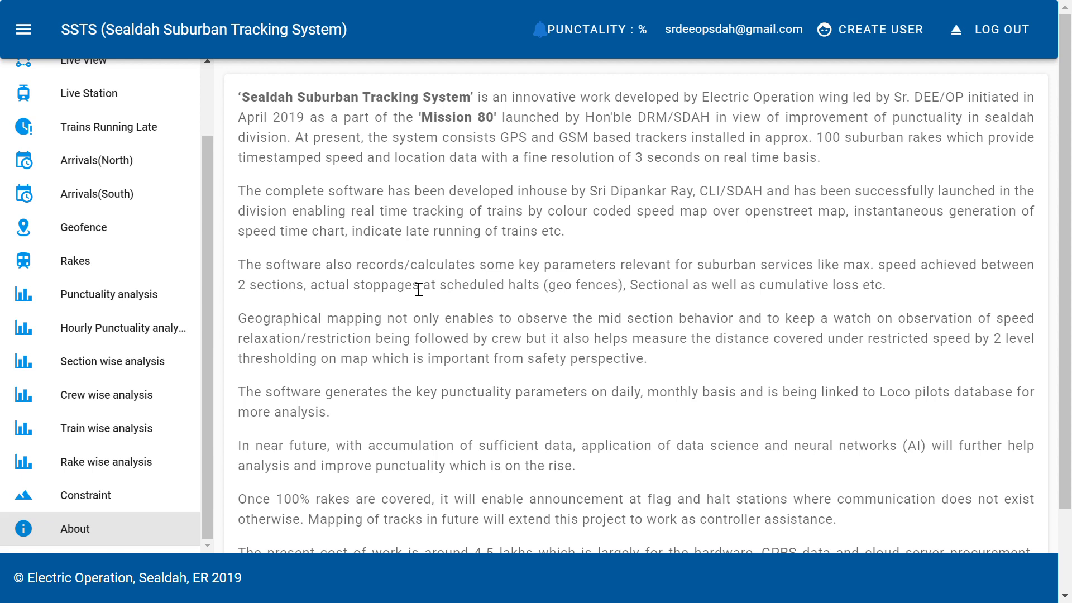
pyautogui.scroll(-3)
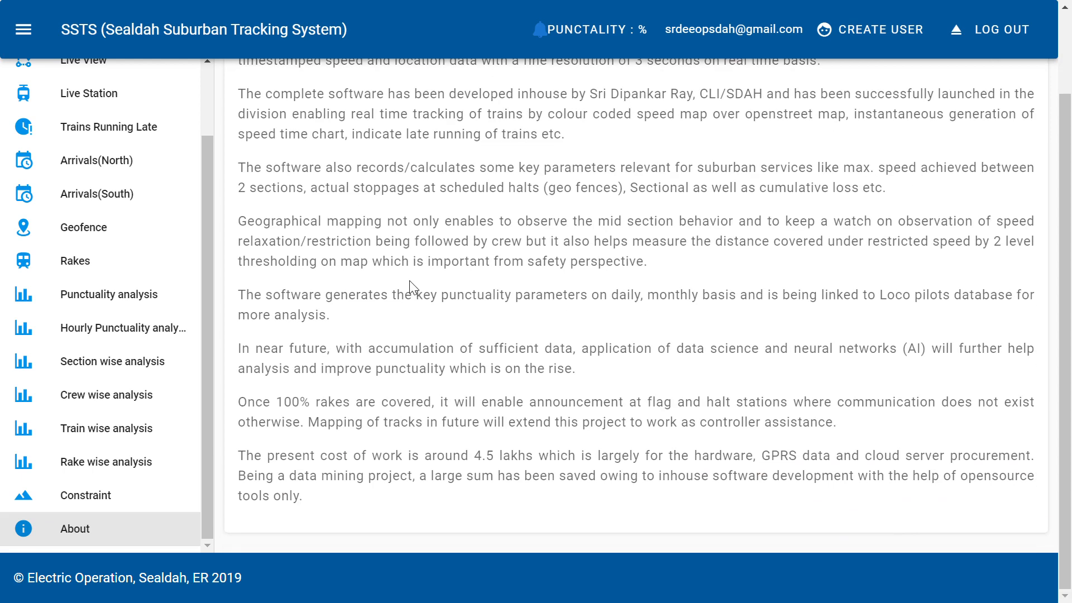
pyautogui.moveTo(162, 309)
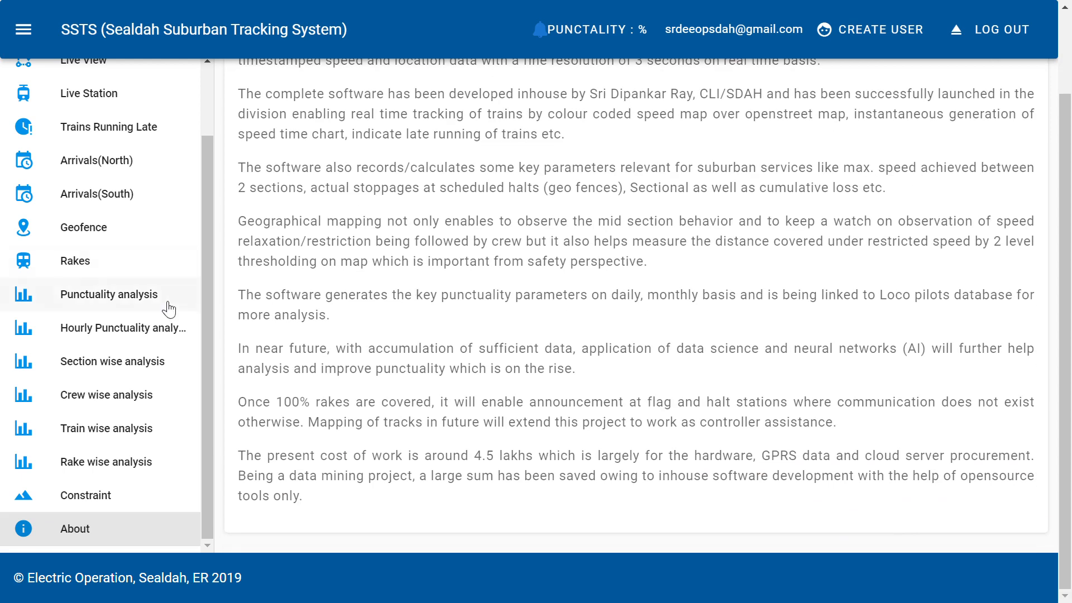
pyautogui.scroll(3)
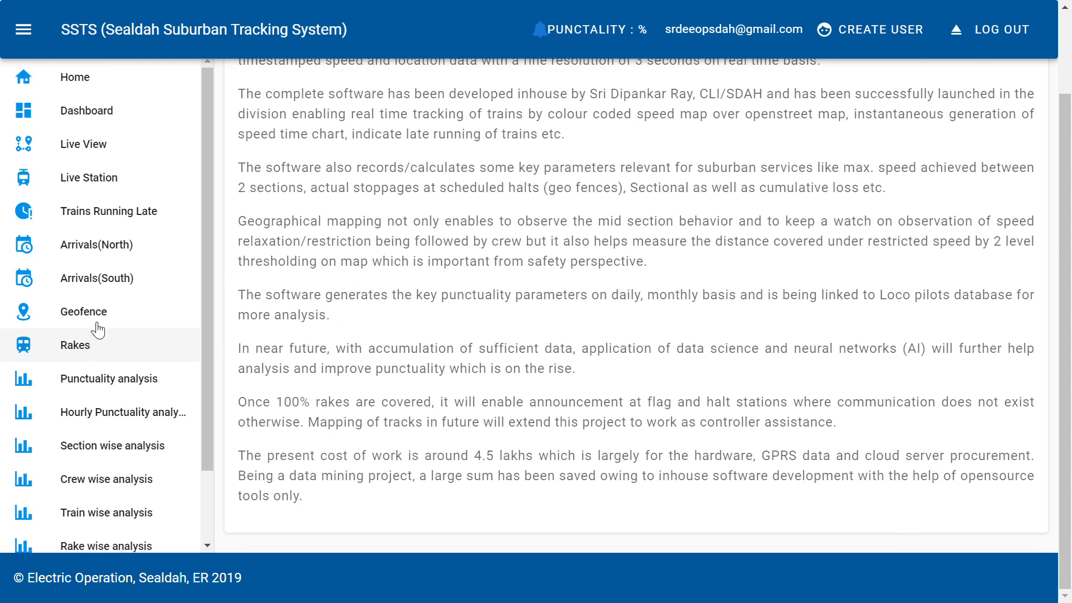
pyautogui.moveTo(120, 120)
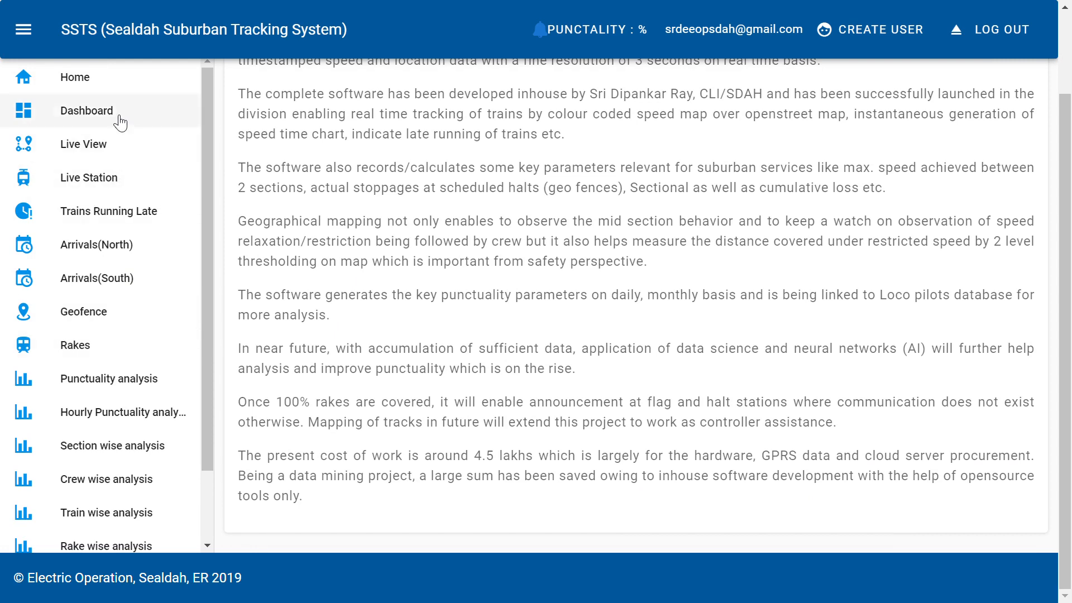
pyautogui.moveTo(84, 144)
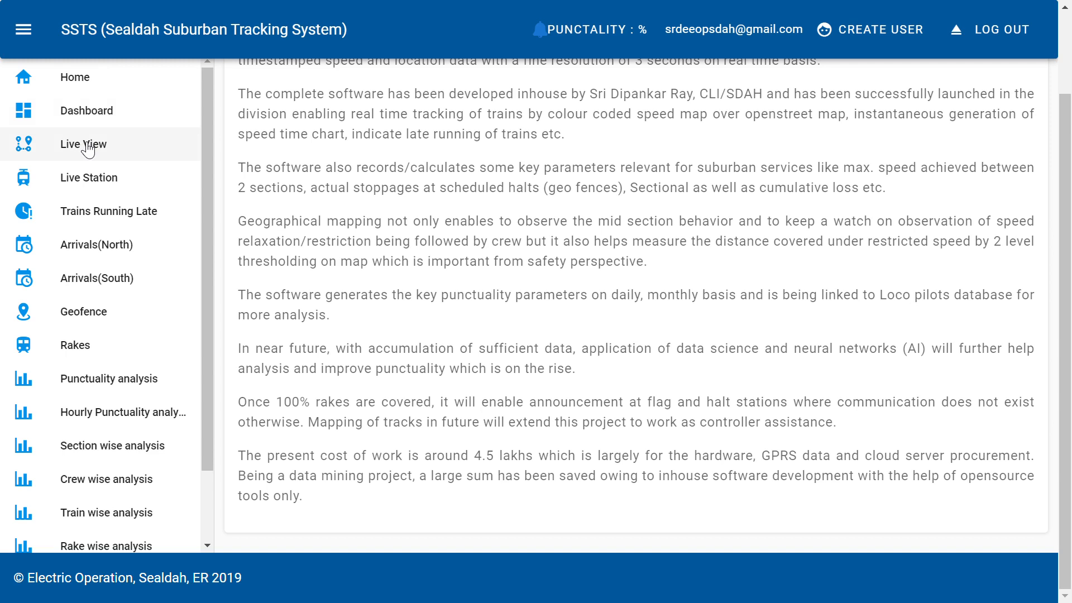
pyautogui.moveTo(109, 182)
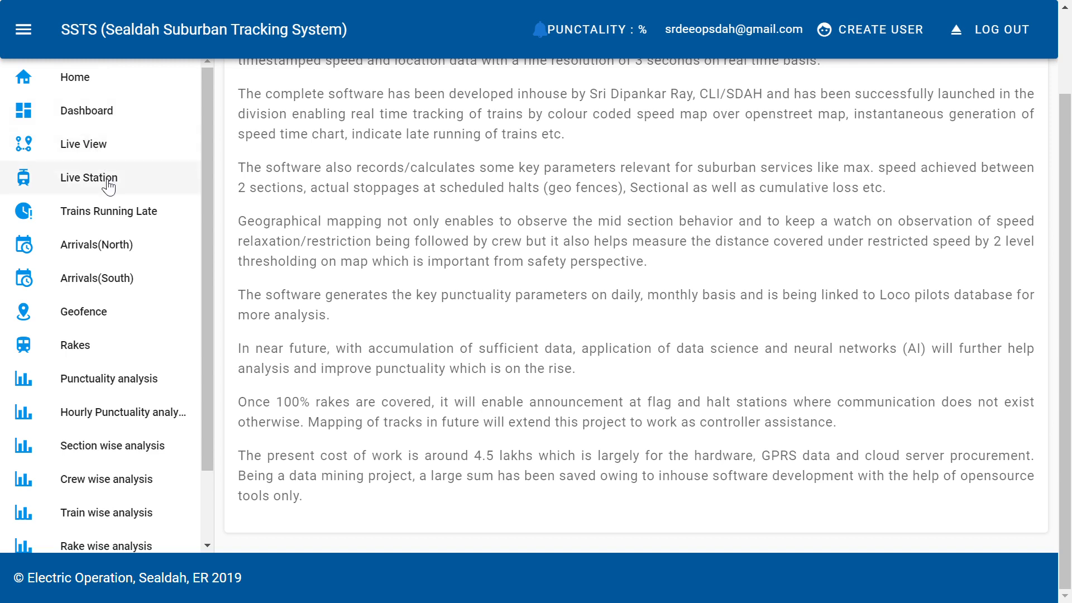
pyautogui.moveTo(72, 171)
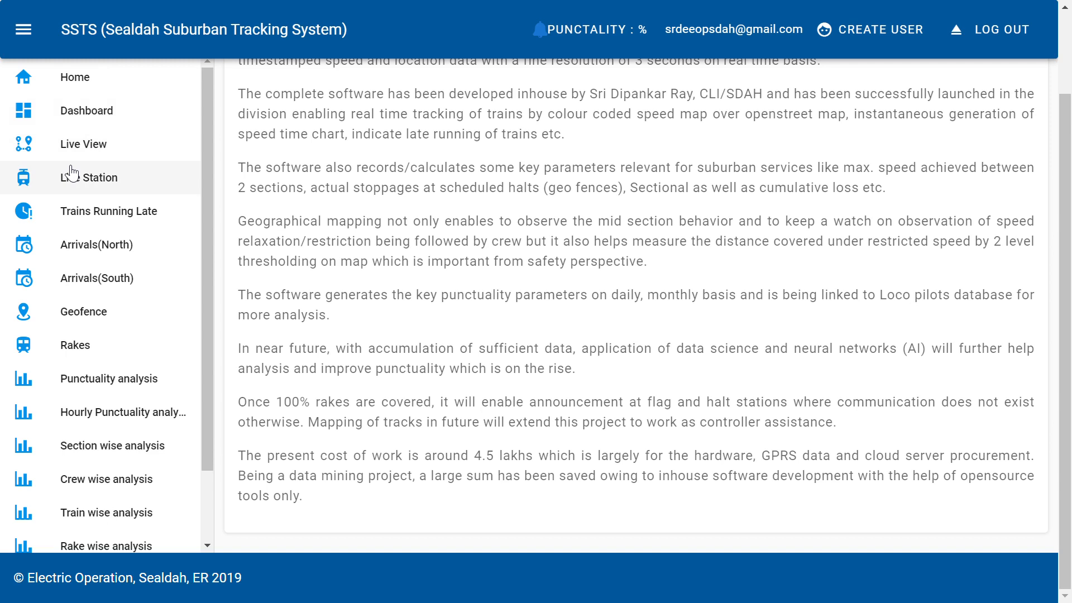
pyautogui.moveTo(84, 141)
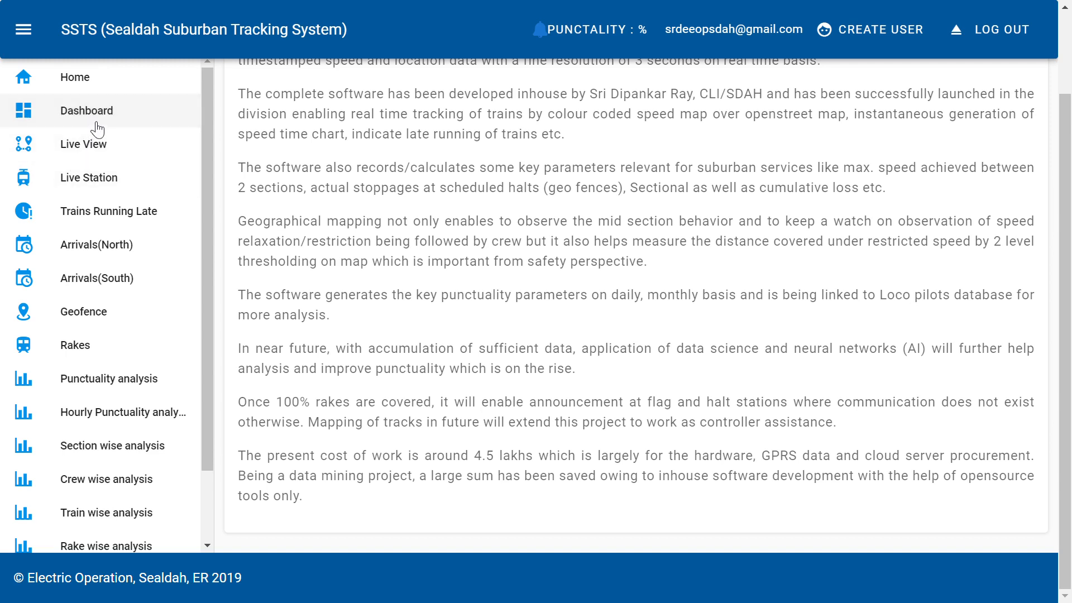
# Show the Dashboard with daily, train-wise and rake-wise punctuality charts and status counts.
pyautogui.click(86, 111)
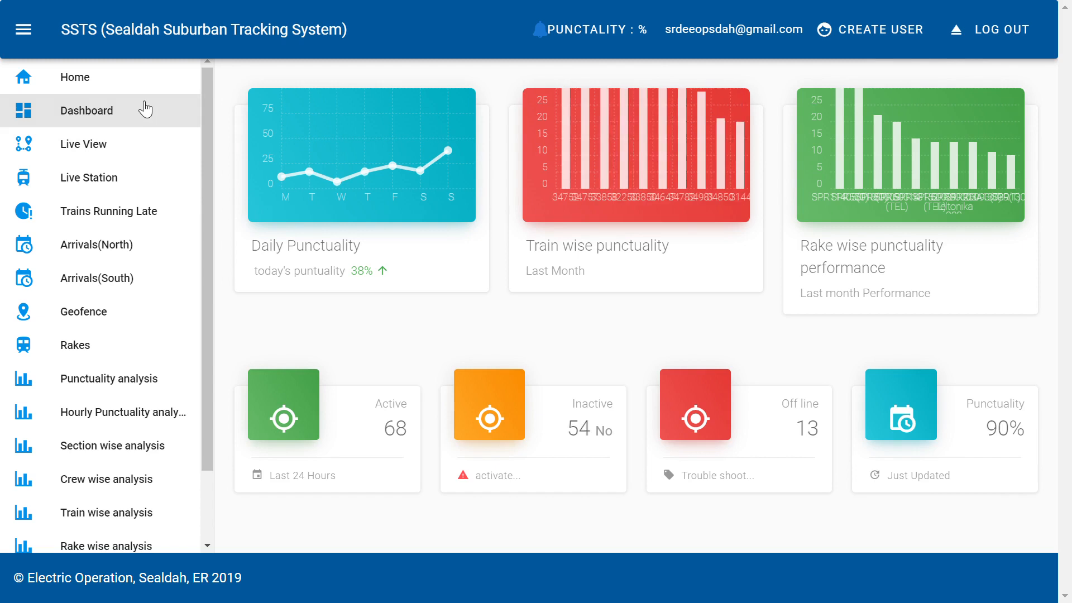
pyautogui.moveTo(579, 275)
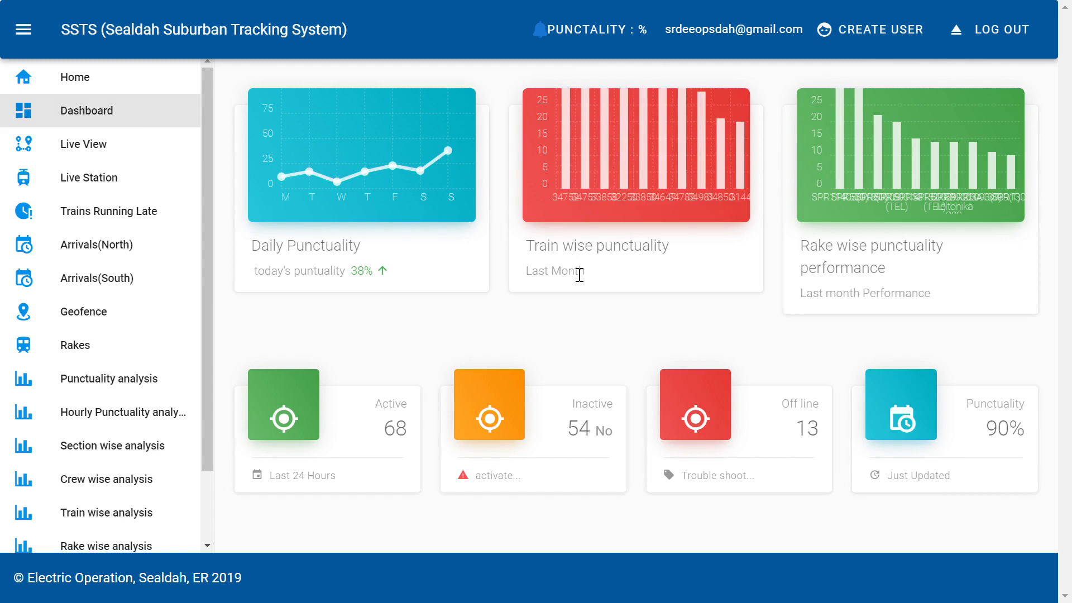
pyautogui.moveTo(821, 410)
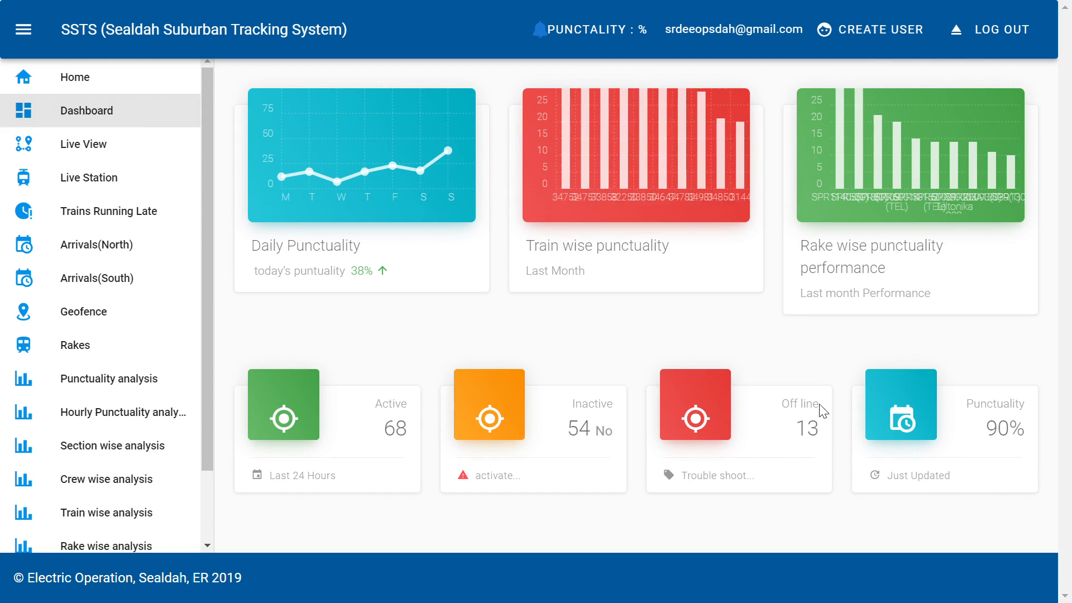
pyautogui.moveTo(699, 418)
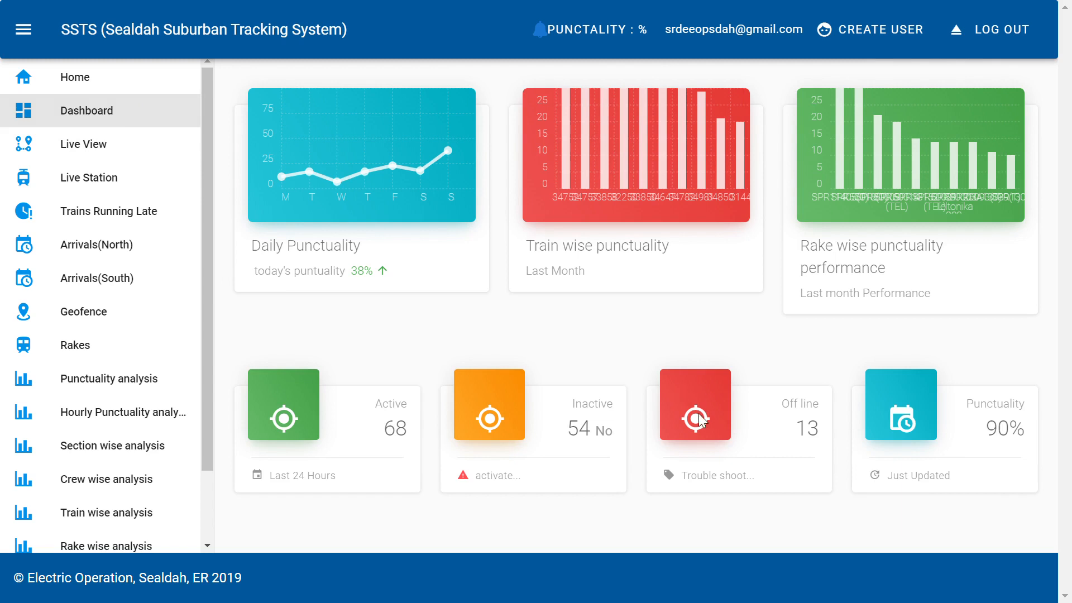
pyautogui.moveTo(138, 144)
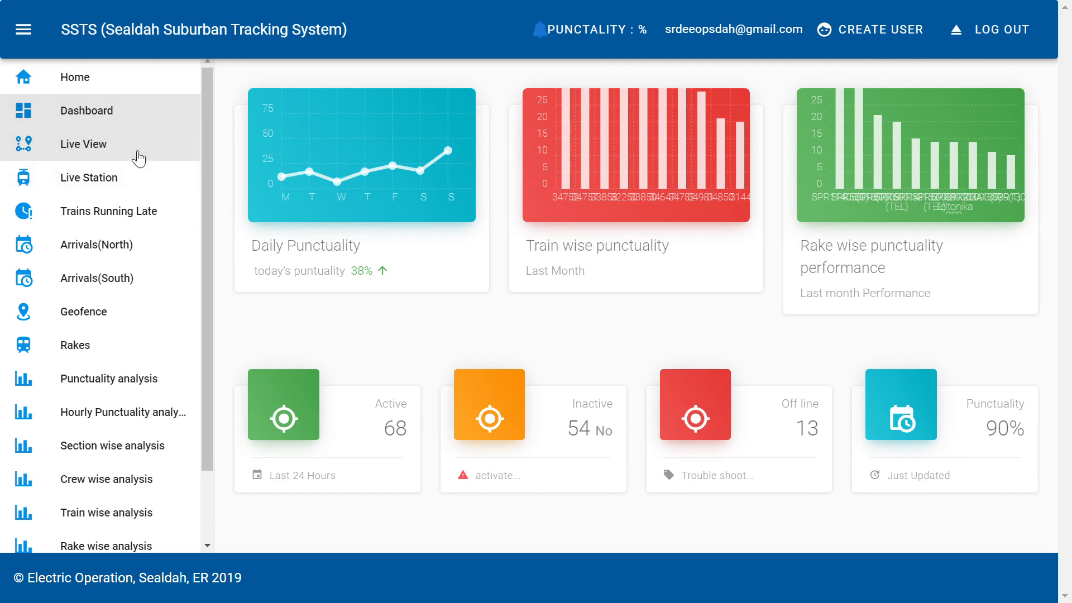
pyautogui.moveTo(114, 156)
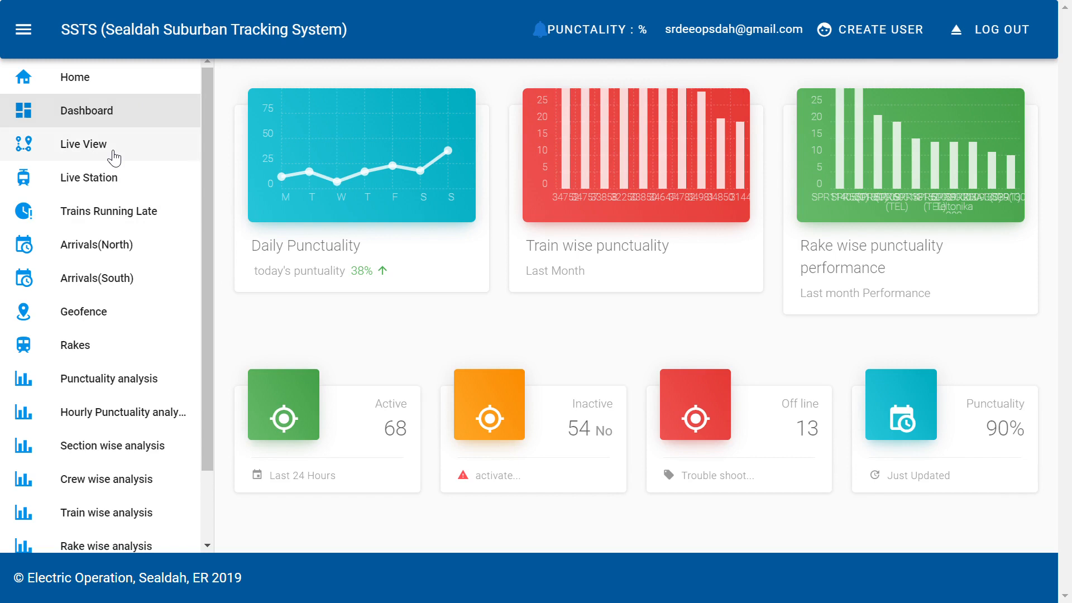
# Show the Live View map of trains around Sealdah with their speeds and rake numbers.
pyautogui.click(84, 144)
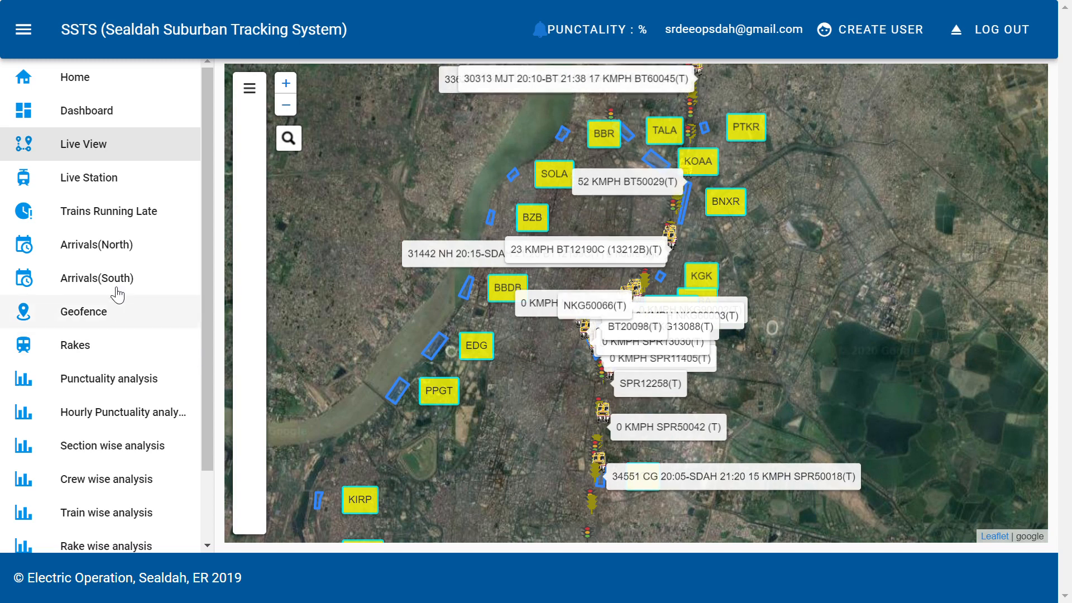
pyautogui.moveTo(112, 186)
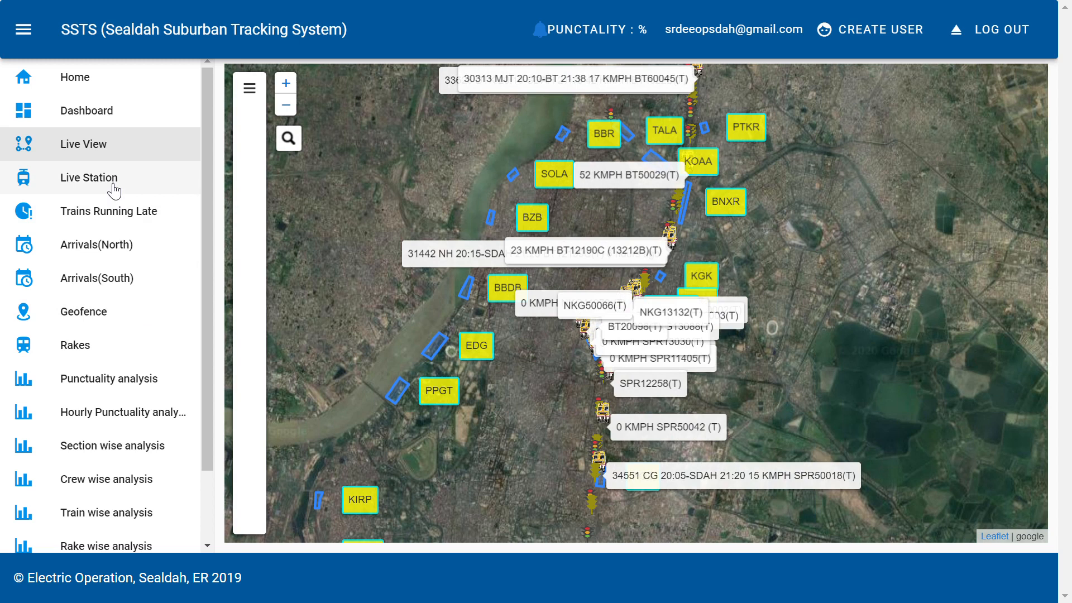
# Show the Live Station board for DDJ with departures, arrivals and lateness.
pyautogui.click(89, 177)
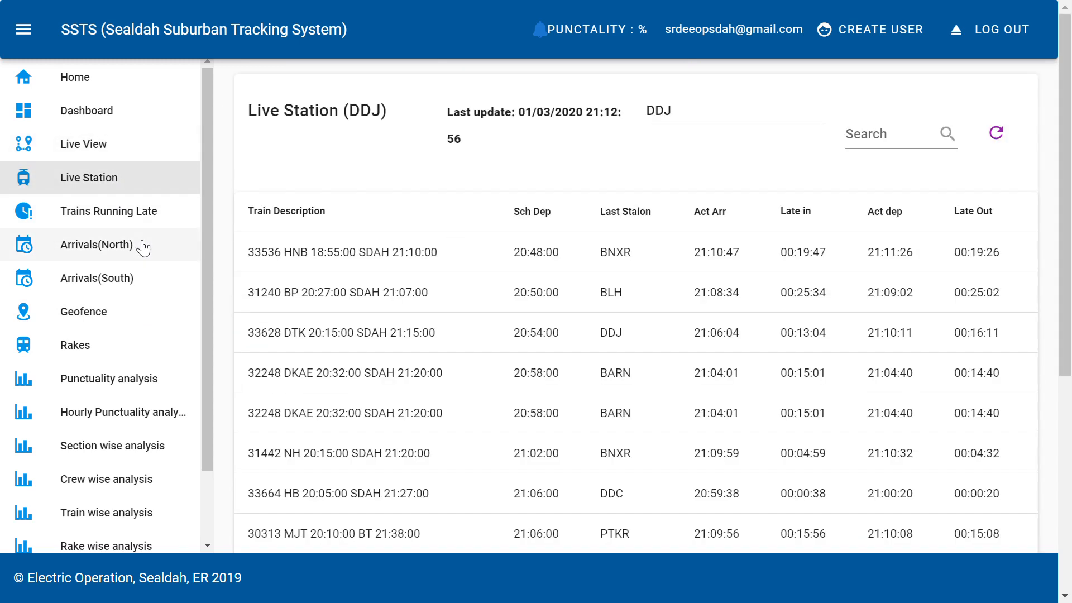
pyautogui.click(287, 211)
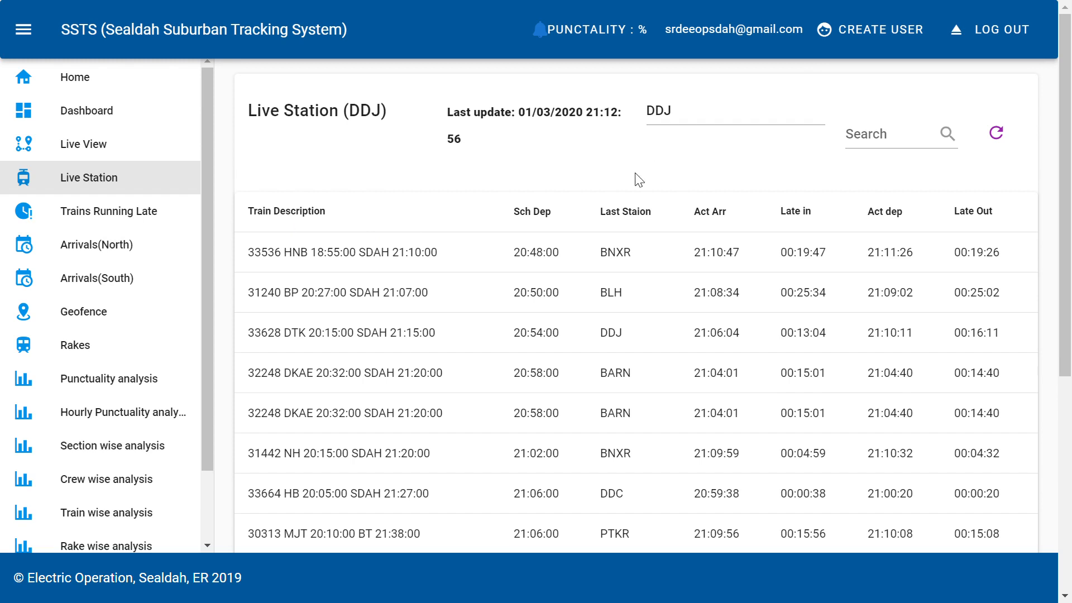
pyautogui.moveTo(202, 260)
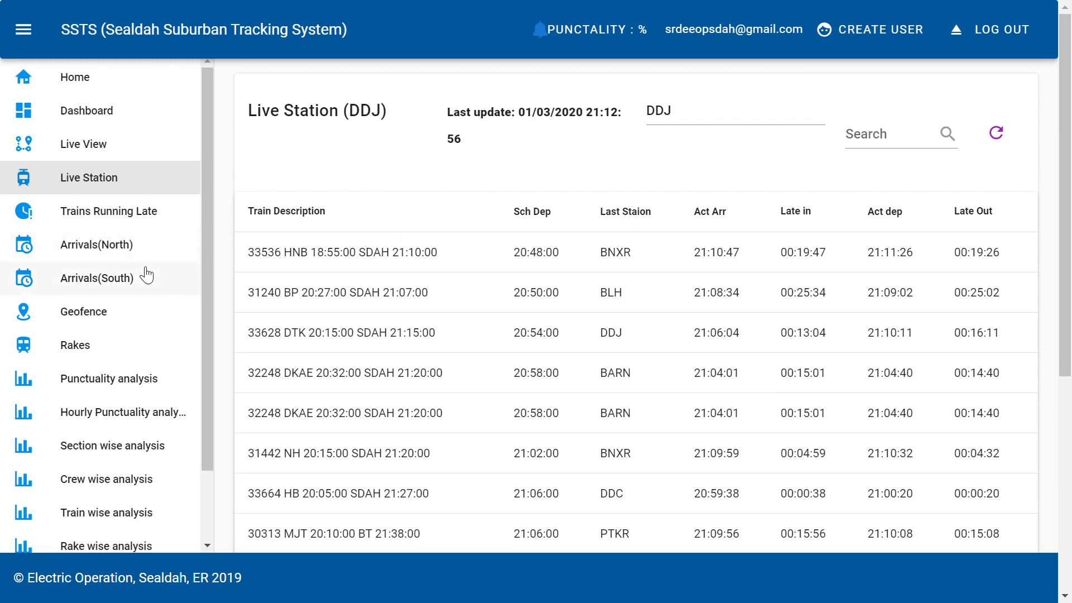
pyautogui.moveTo(129, 219)
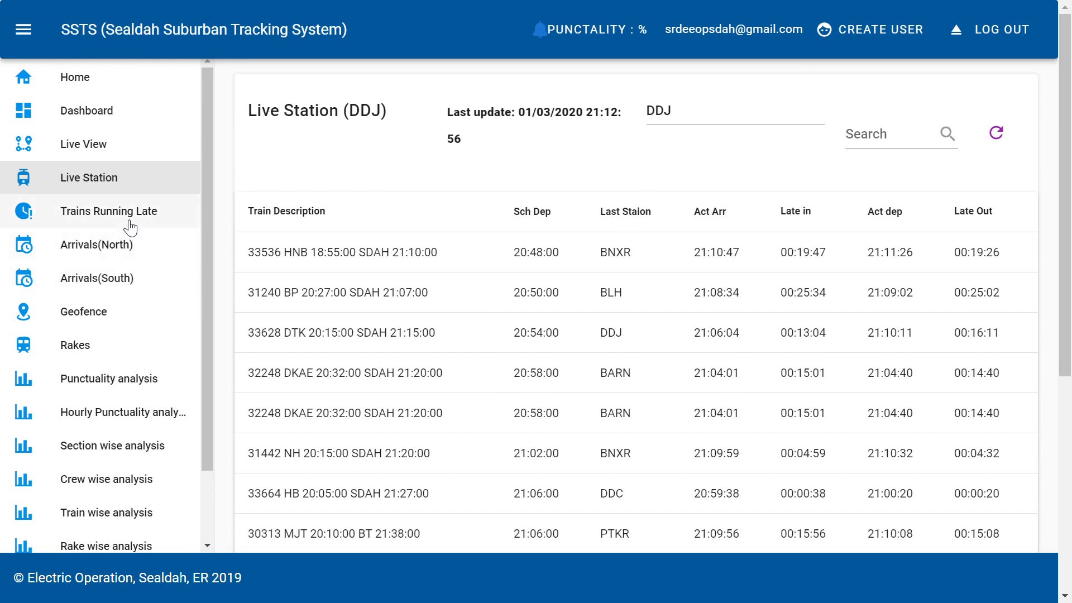
# Review the Trains Running Late table through its late-in and late-out columns, then head to Geofence.
pyautogui.click(108, 211)
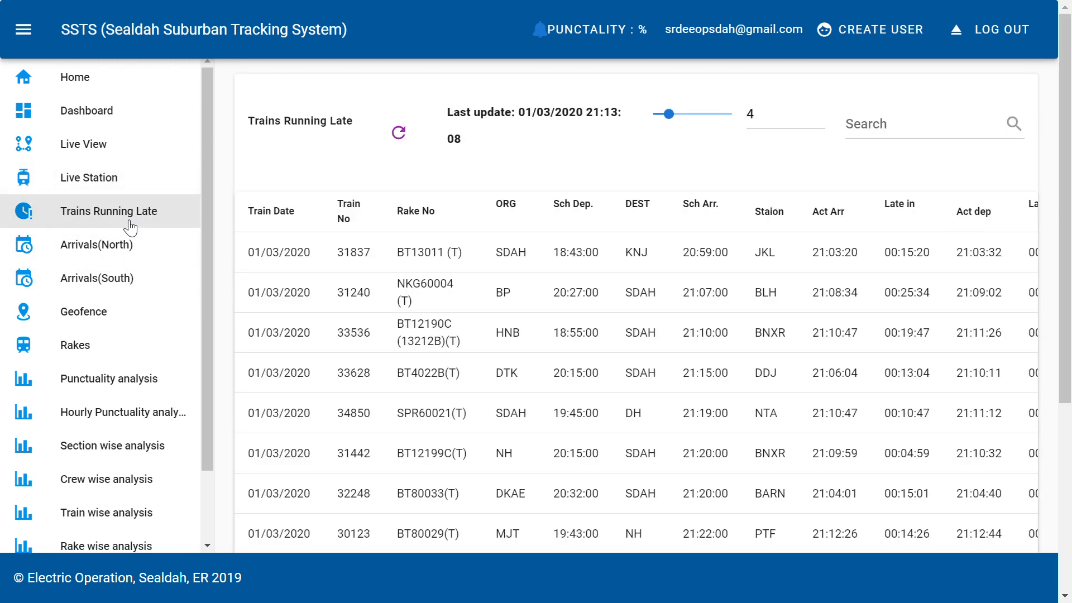
pyautogui.moveTo(756, 187)
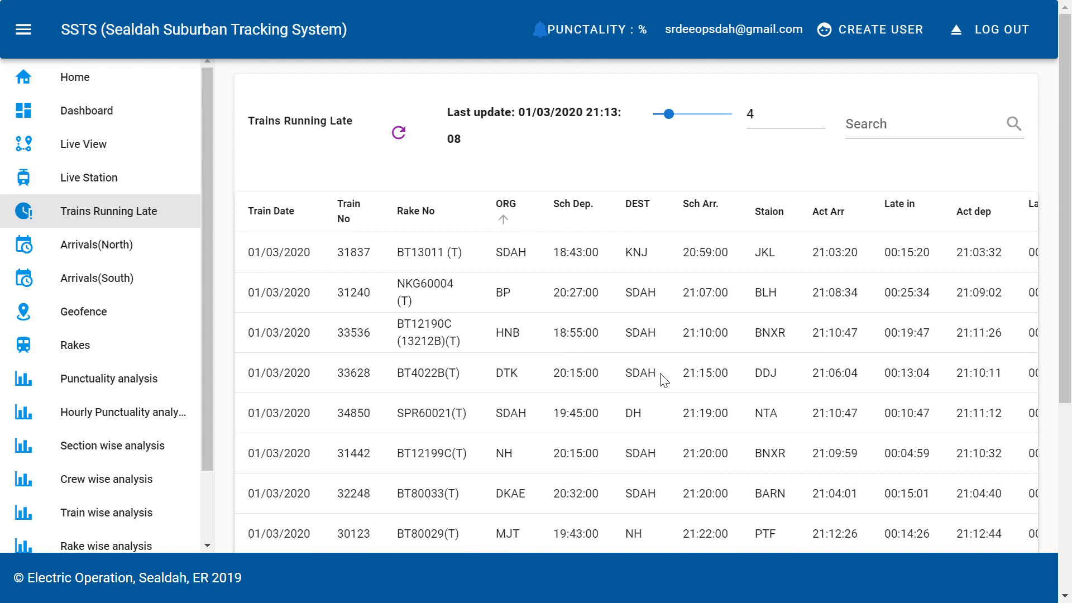
pyautogui.scroll(-3)
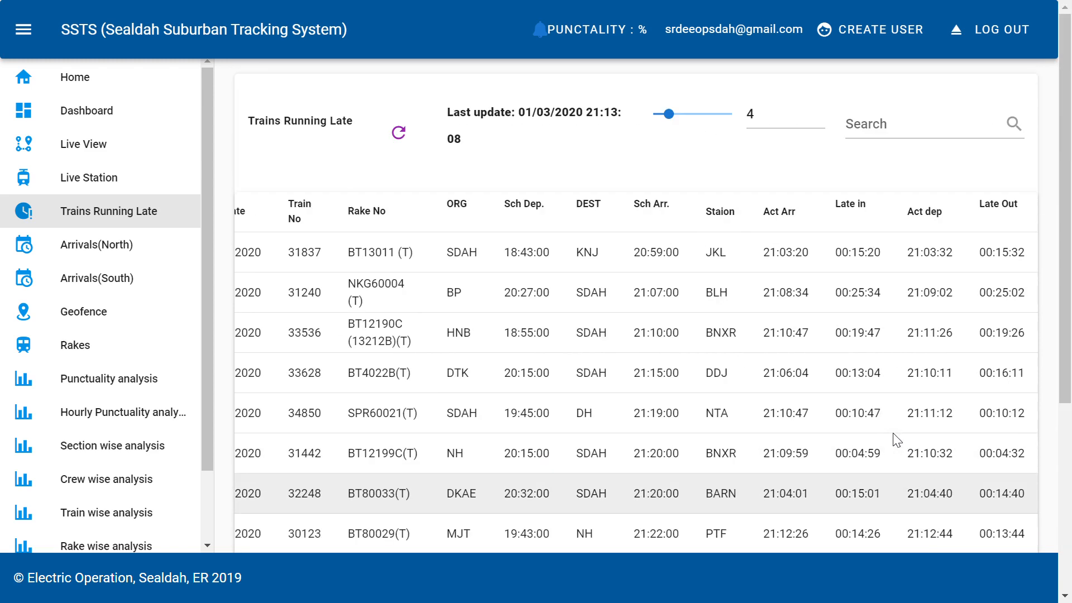
pyautogui.moveTo(698, 456)
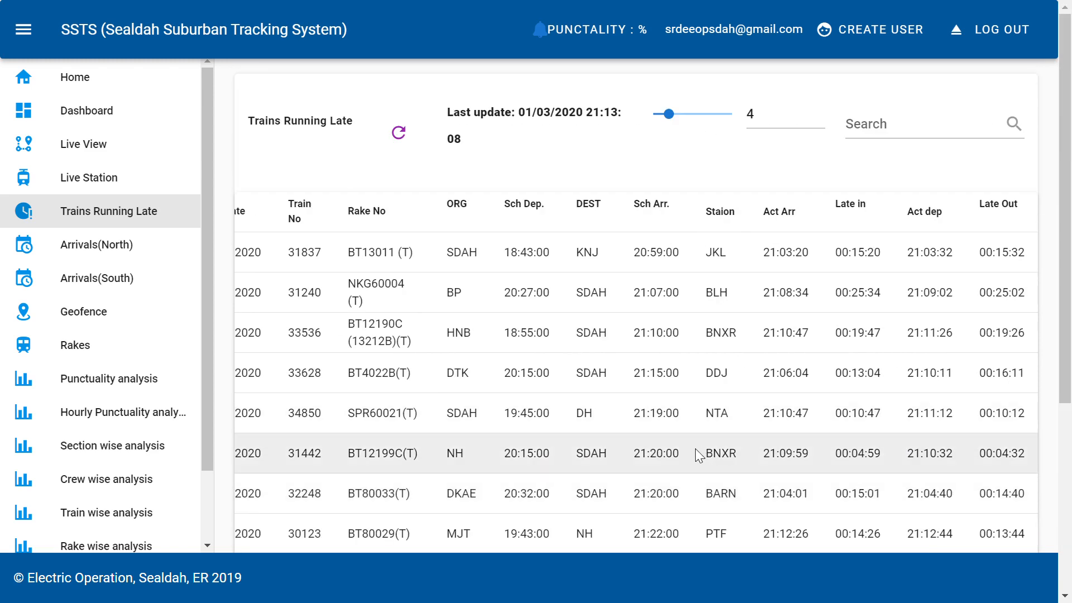
pyautogui.scroll(-3)
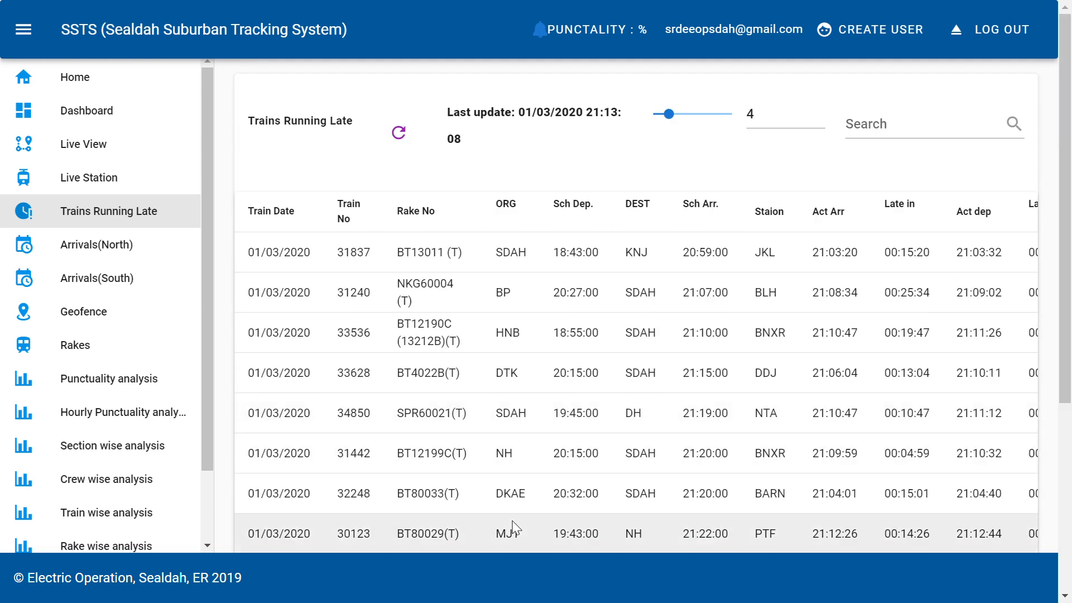
pyautogui.moveTo(156, 337)
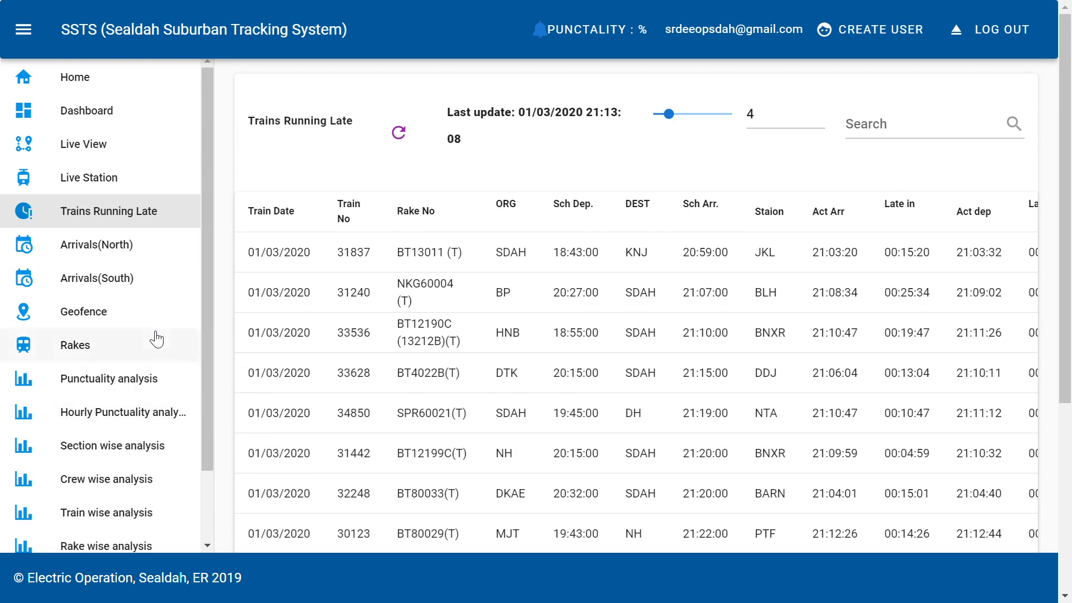
pyautogui.moveTo(130, 322)
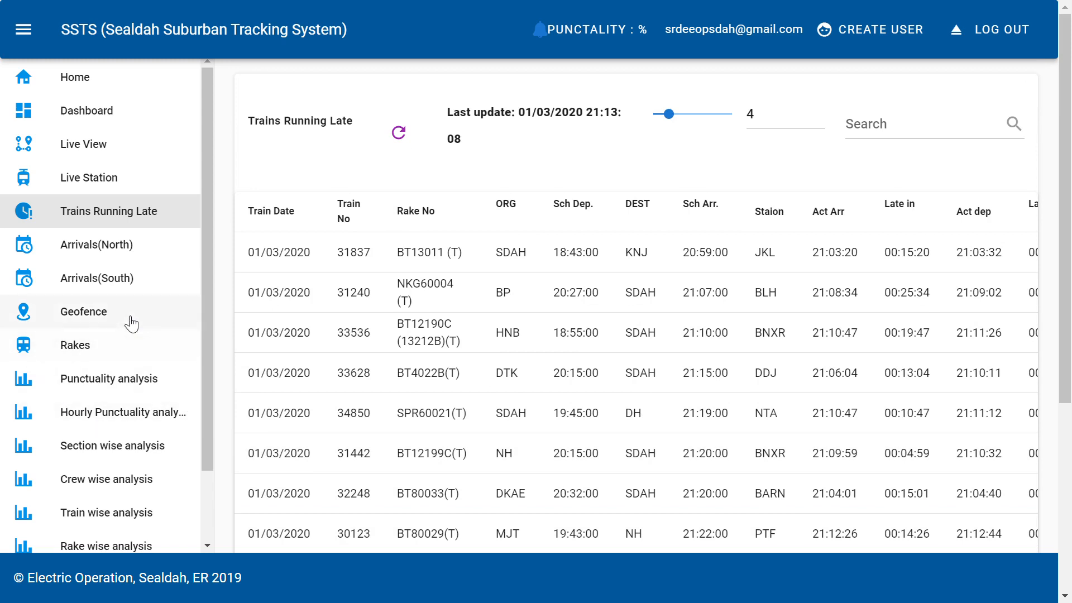
pyautogui.click(84, 311)
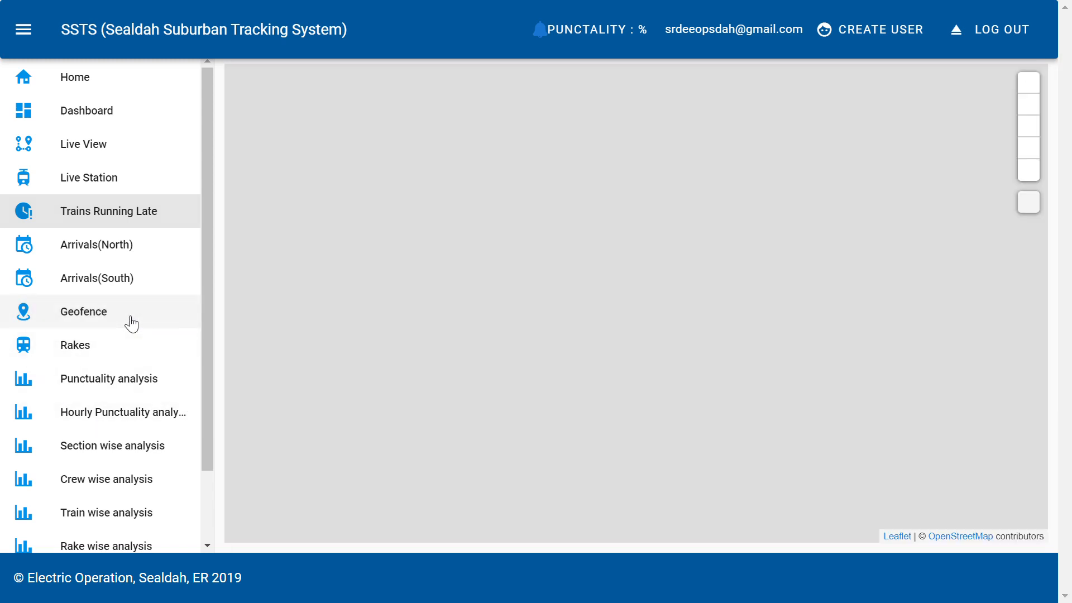
# Load the Geofence map of station zones, then move on to the Rakes register.
pyautogui.click(84, 312)
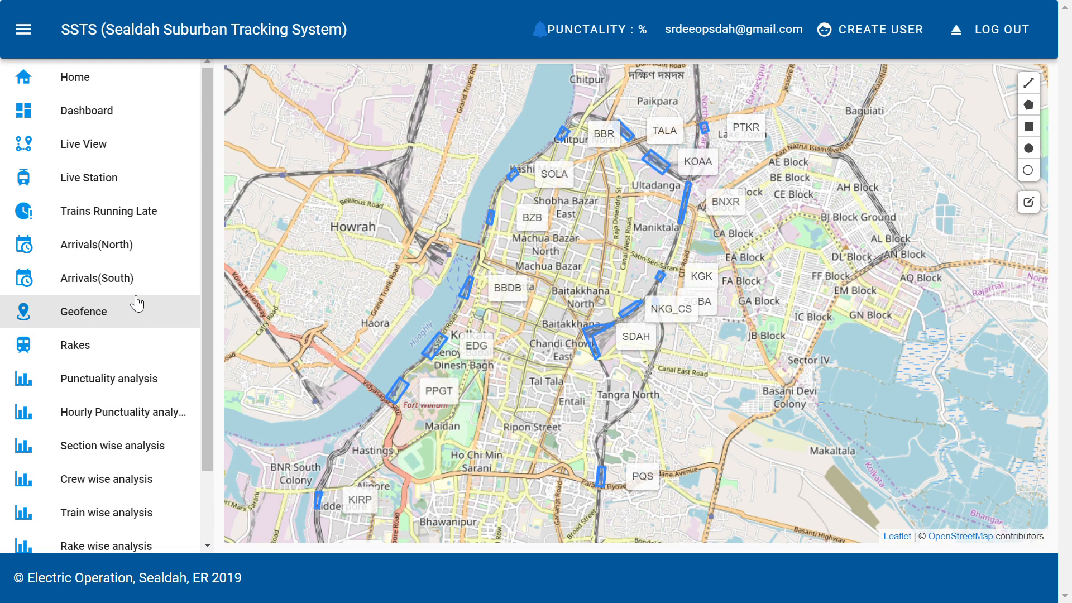
pyautogui.moveTo(114, 337)
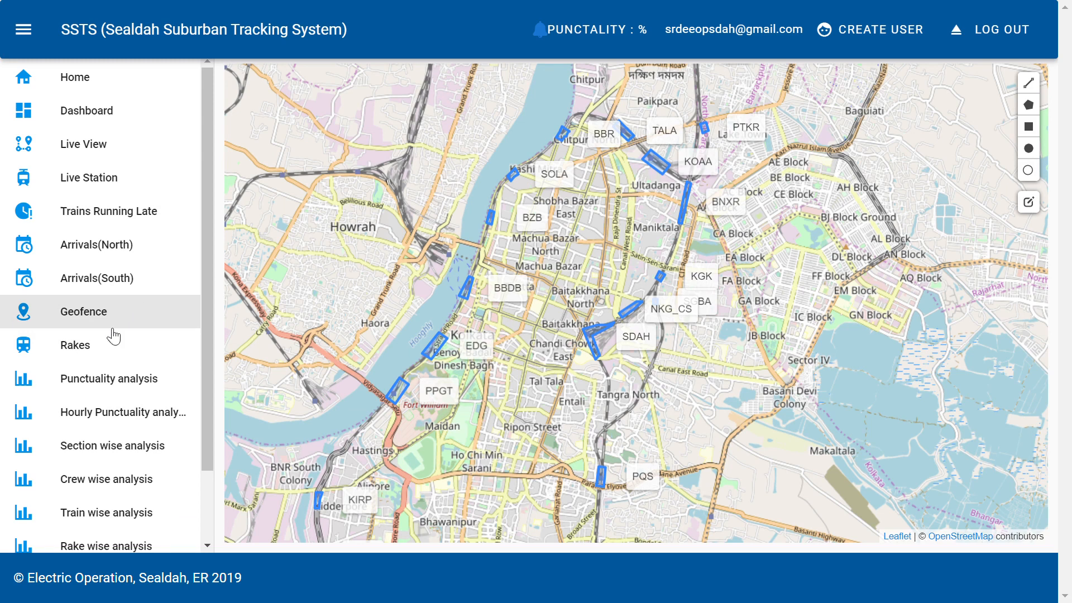
pyautogui.click(74, 345)
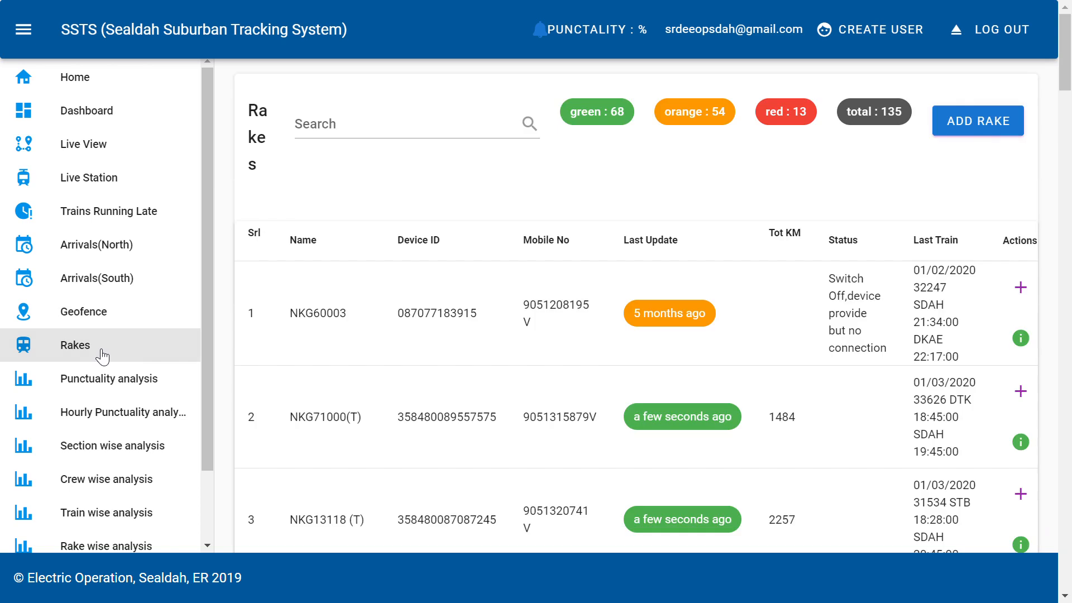
pyautogui.moveTo(389, 303)
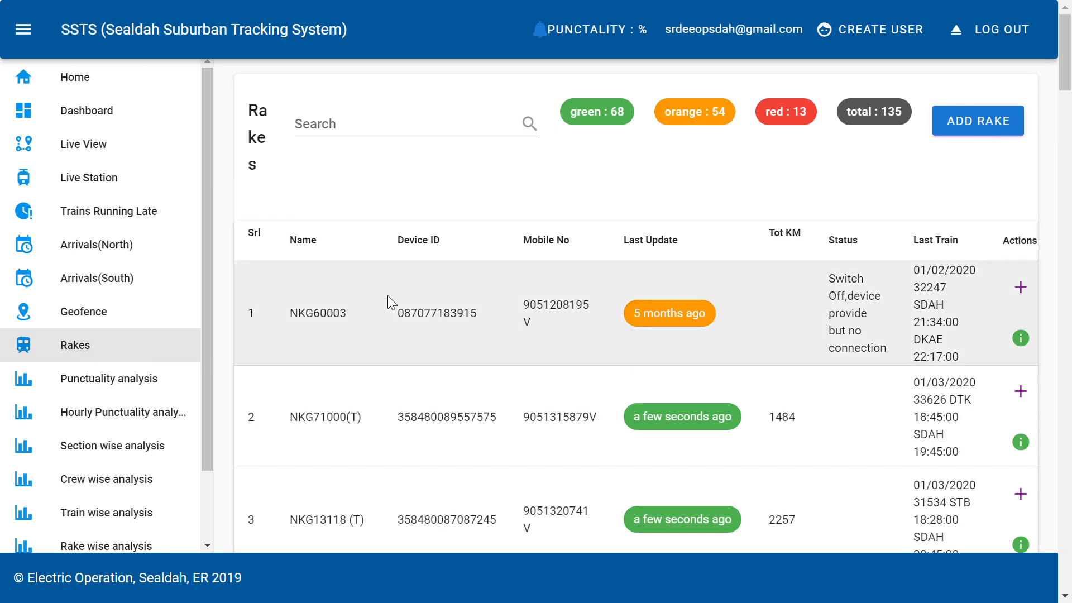
pyautogui.moveTo(474, 273)
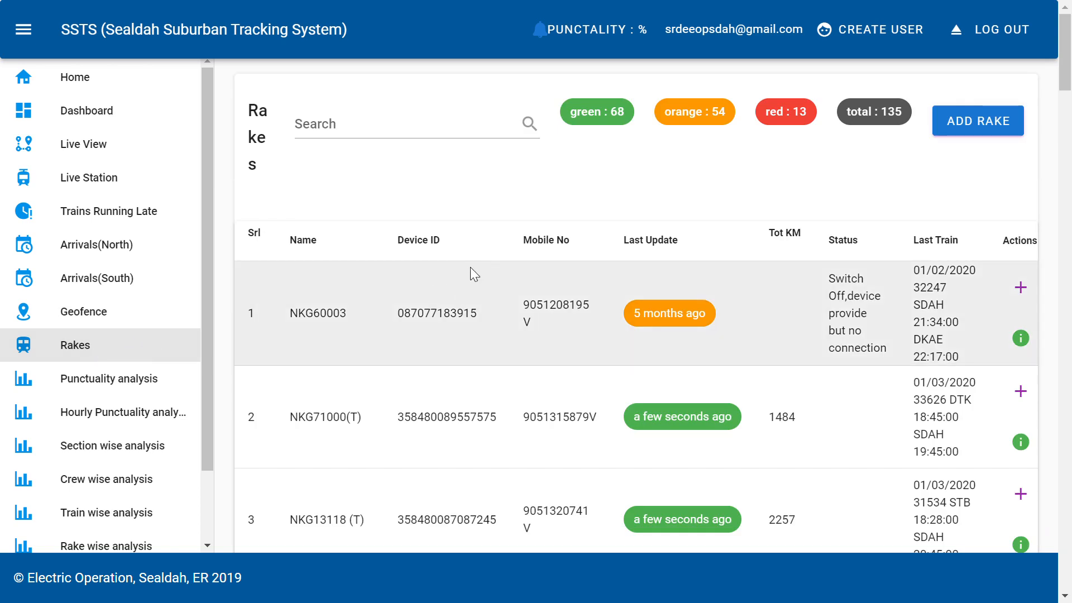
pyautogui.moveTo(619, 156)
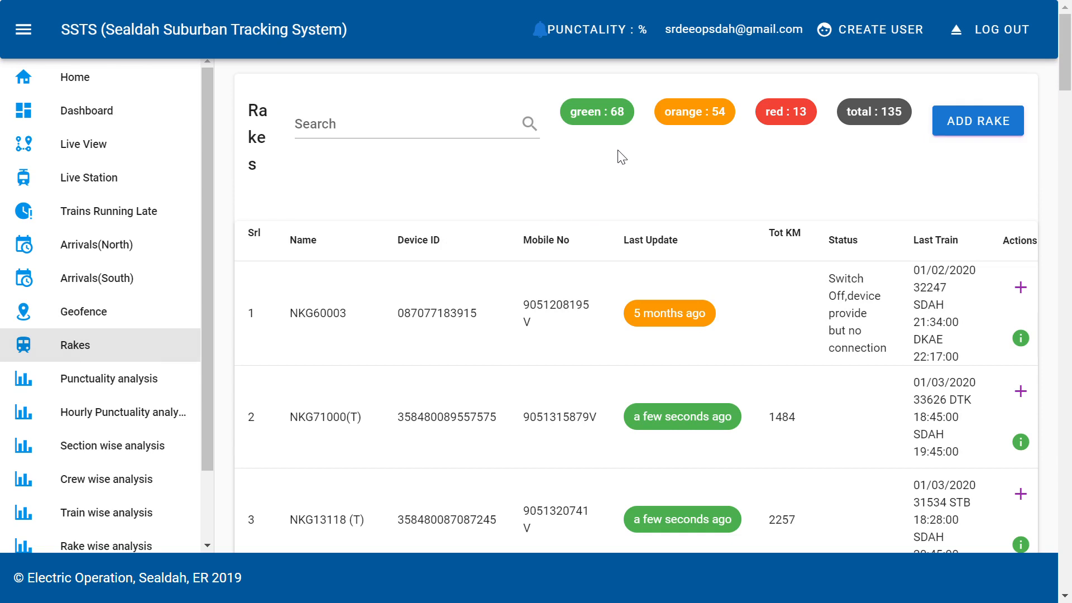
pyautogui.moveTo(465, 190)
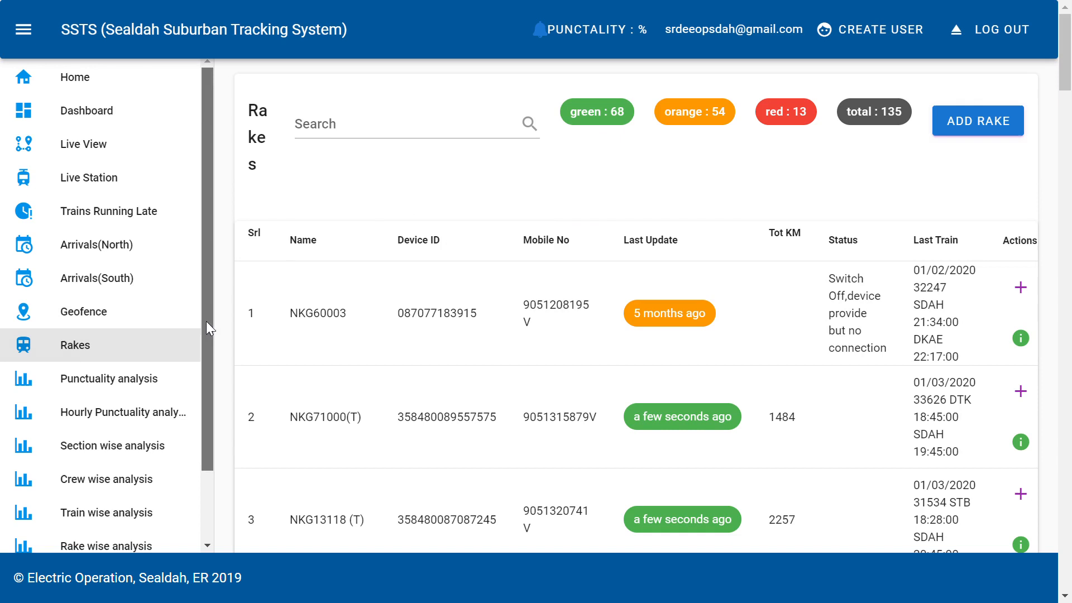
# From the Rakes list of 135 rakes, go to the Punctuality analysis Trains Report for 2020-03-01.
pyautogui.scroll(-3)
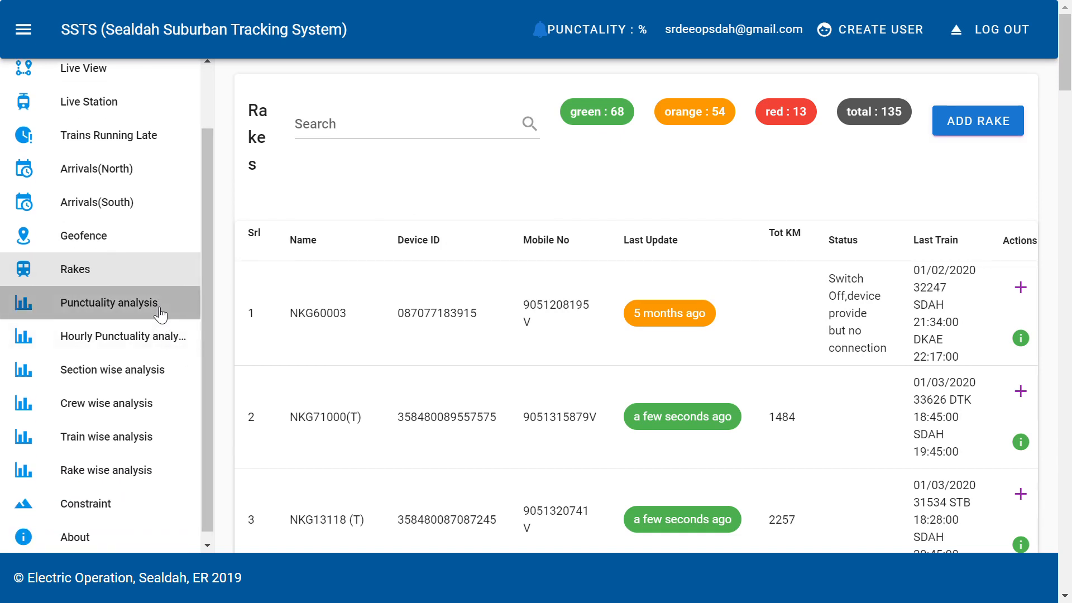
pyautogui.click(107, 302)
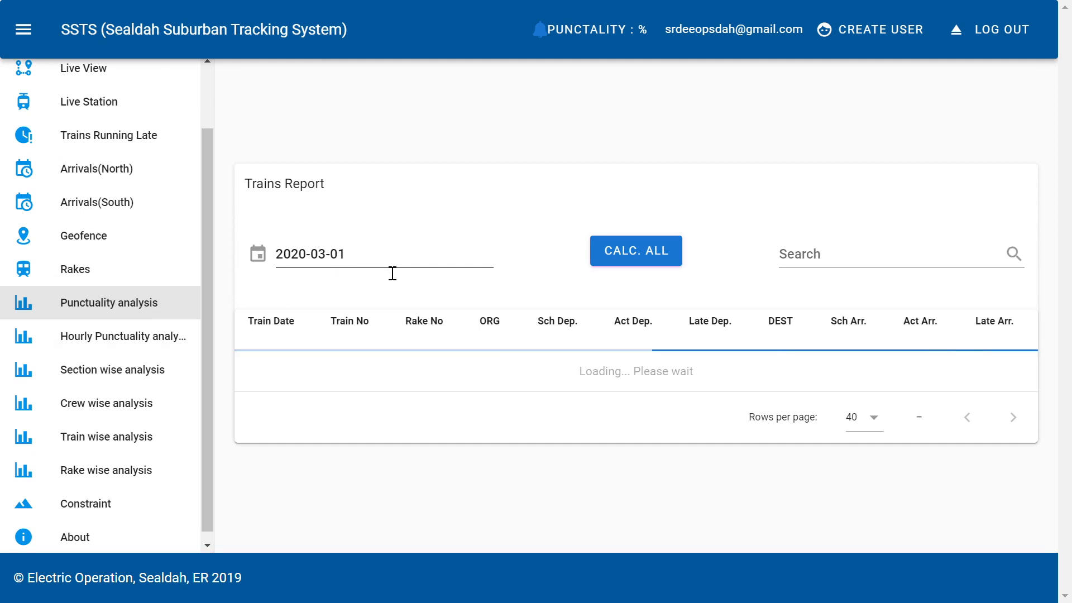
pyautogui.moveTo(396, 280)
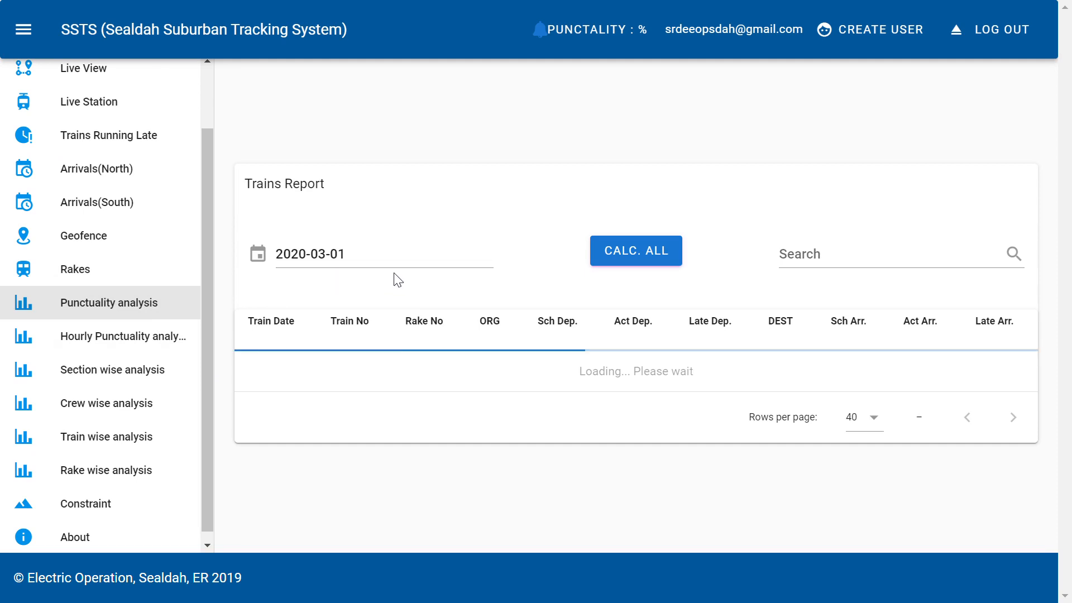
pyautogui.click(636, 250)
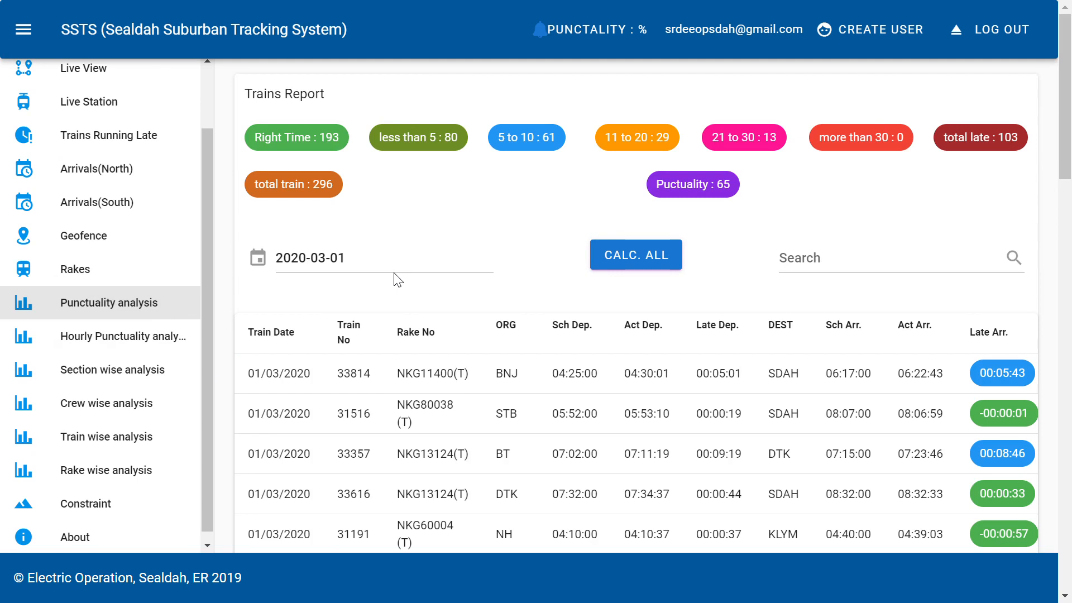
pyautogui.moveTo(622, 315)
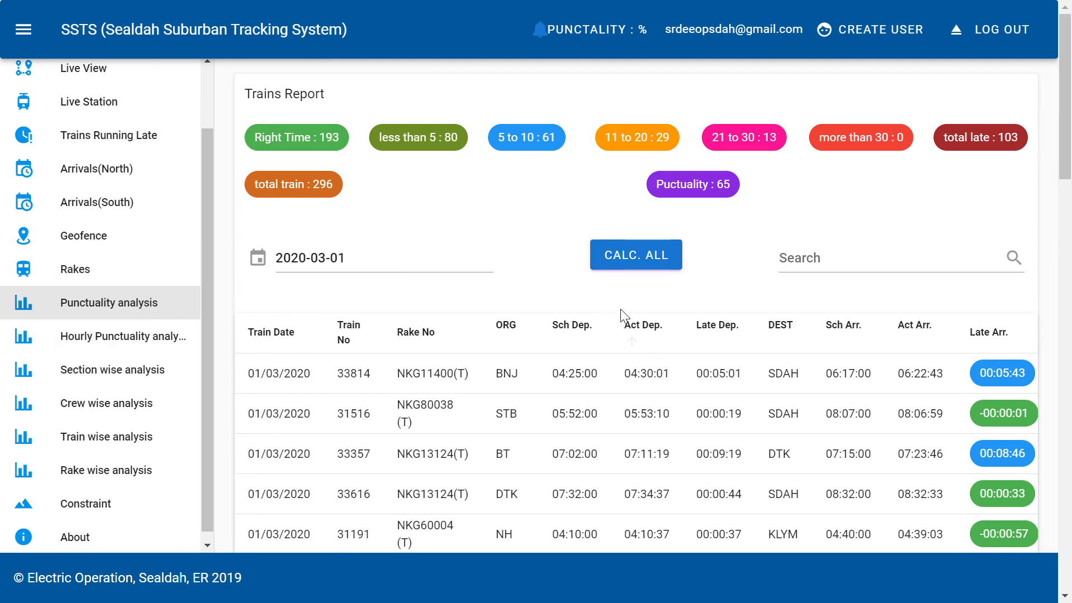
pyautogui.click(416, 332)
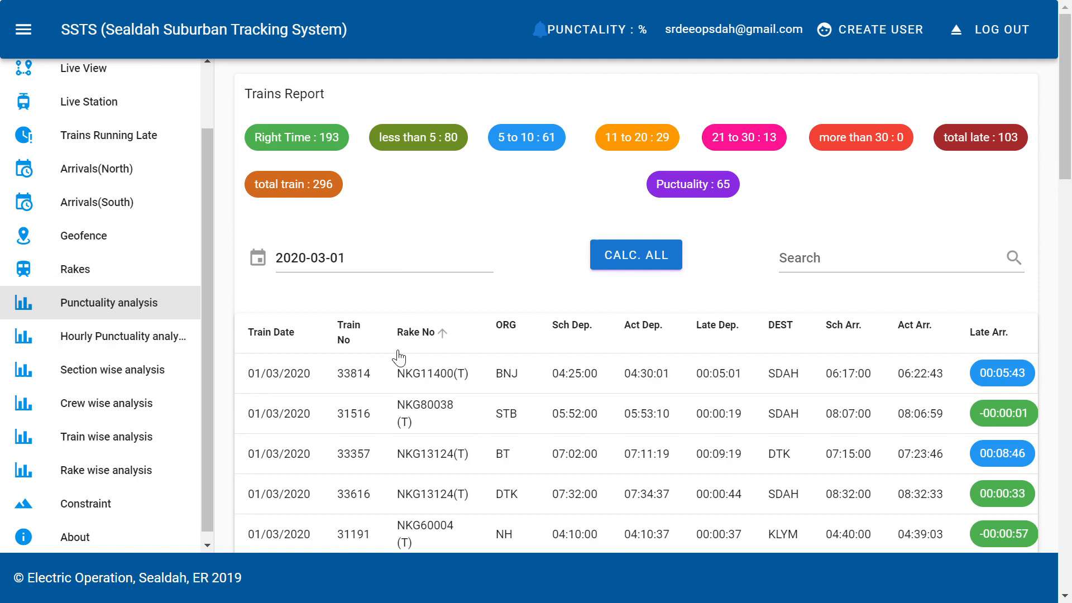
pyautogui.click(270, 333)
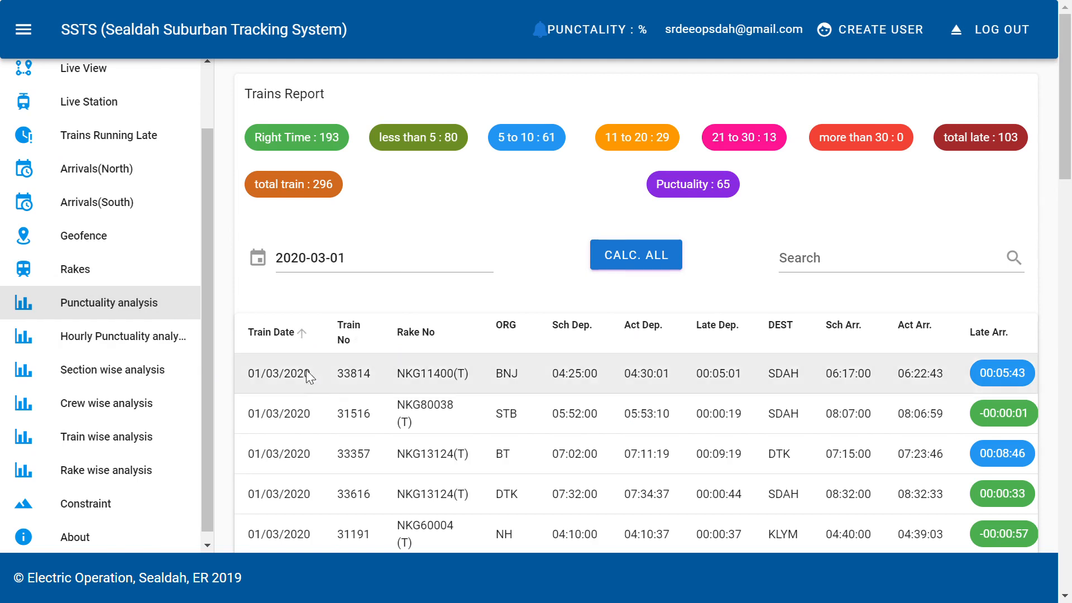
pyautogui.moveTo(656, 326)
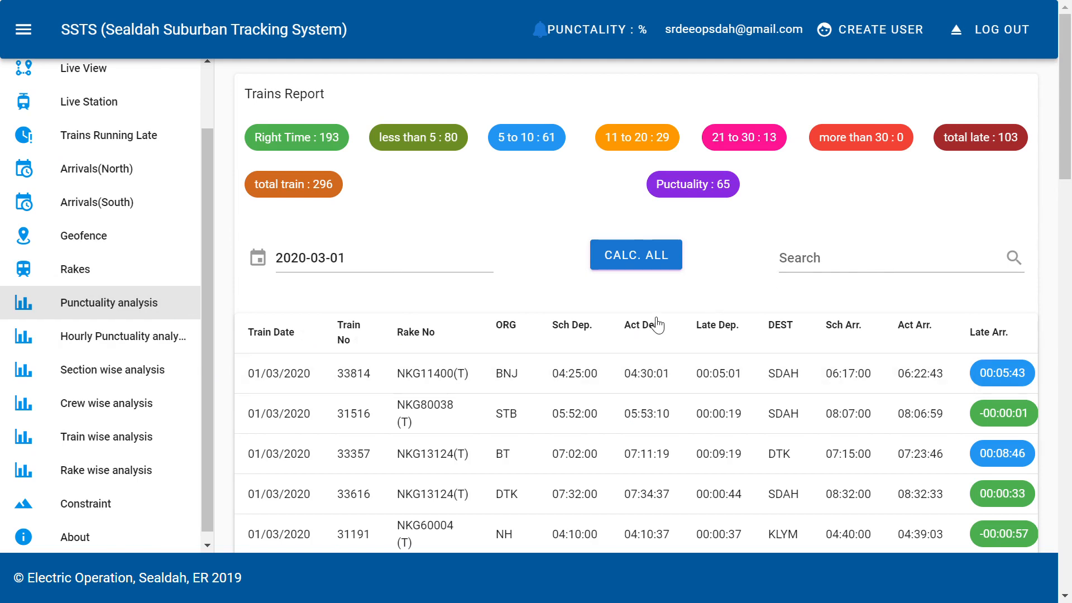
pyautogui.moveTo(635, 333)
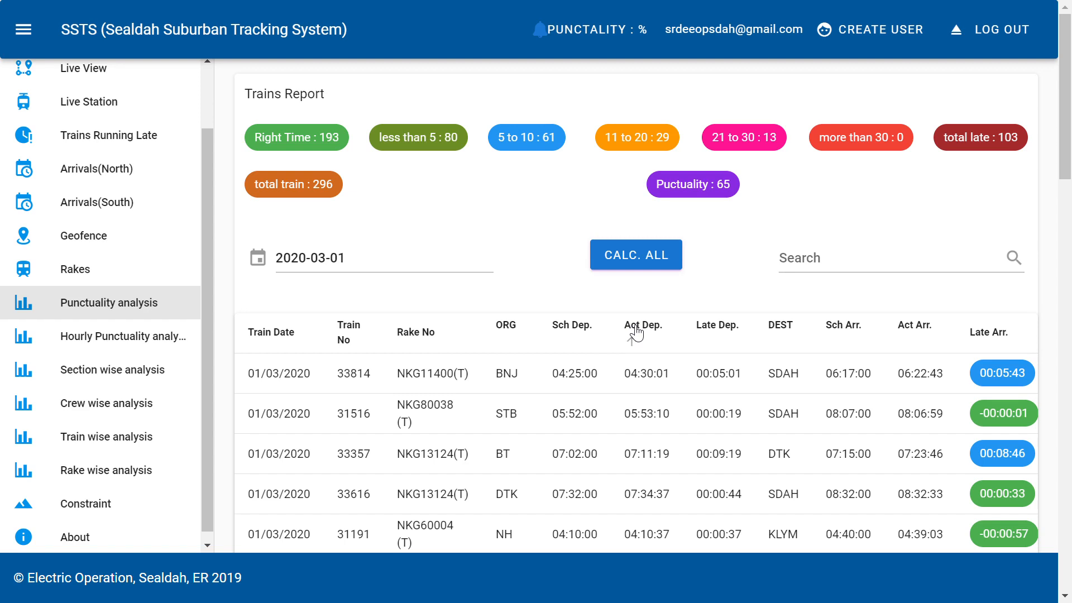
pyautogui.moveTo(745, 342)
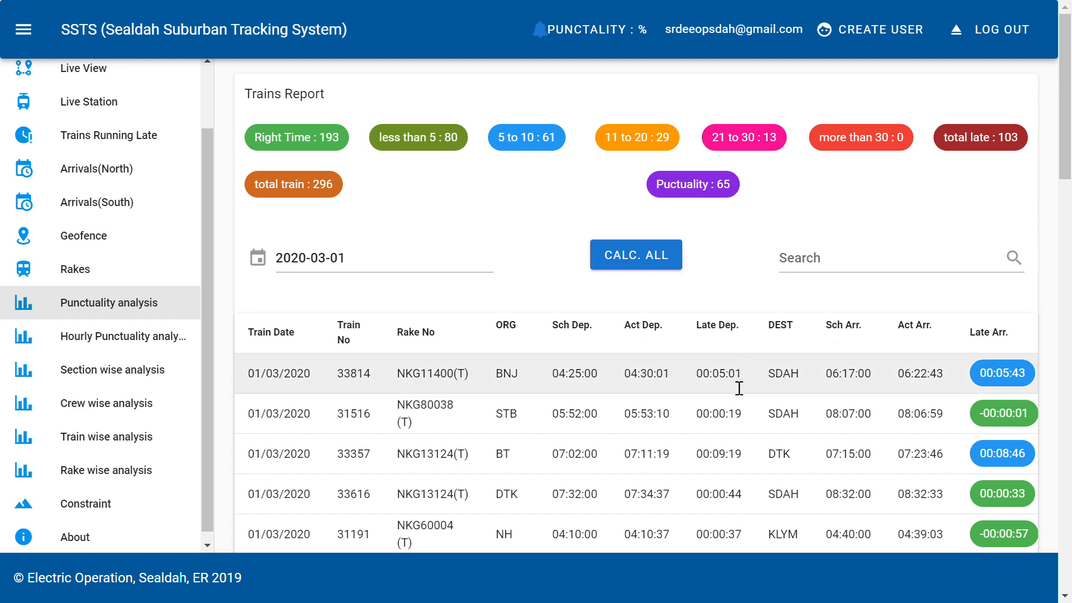
pyautogui.scroll(-3)
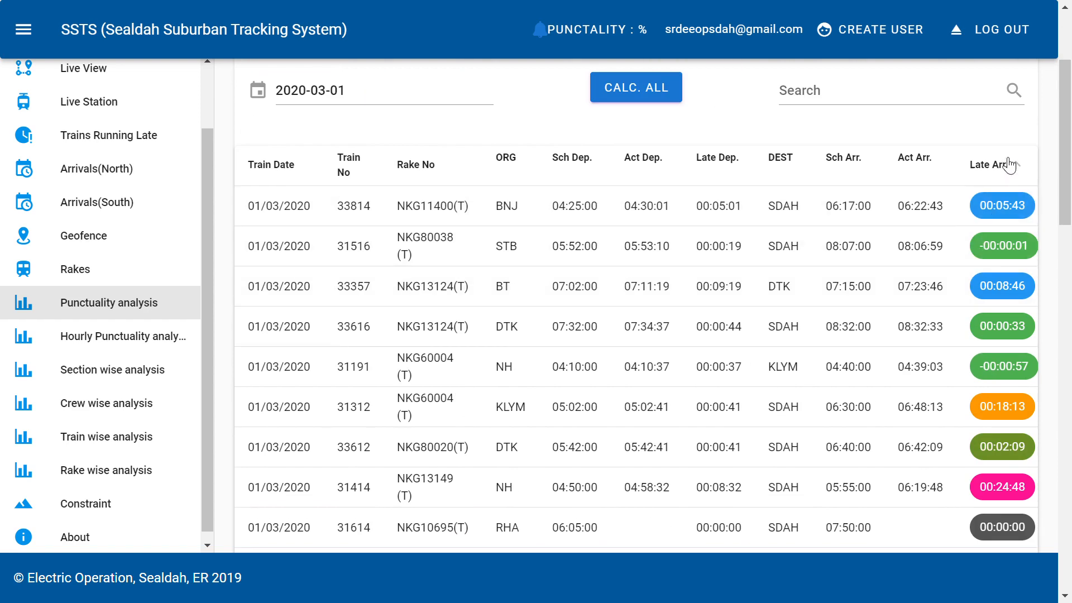
# Sort the Trains Report by Late Arr. descending, putting train 31412 at 00:29:53 late first.
pyautogui.click(995, 164)
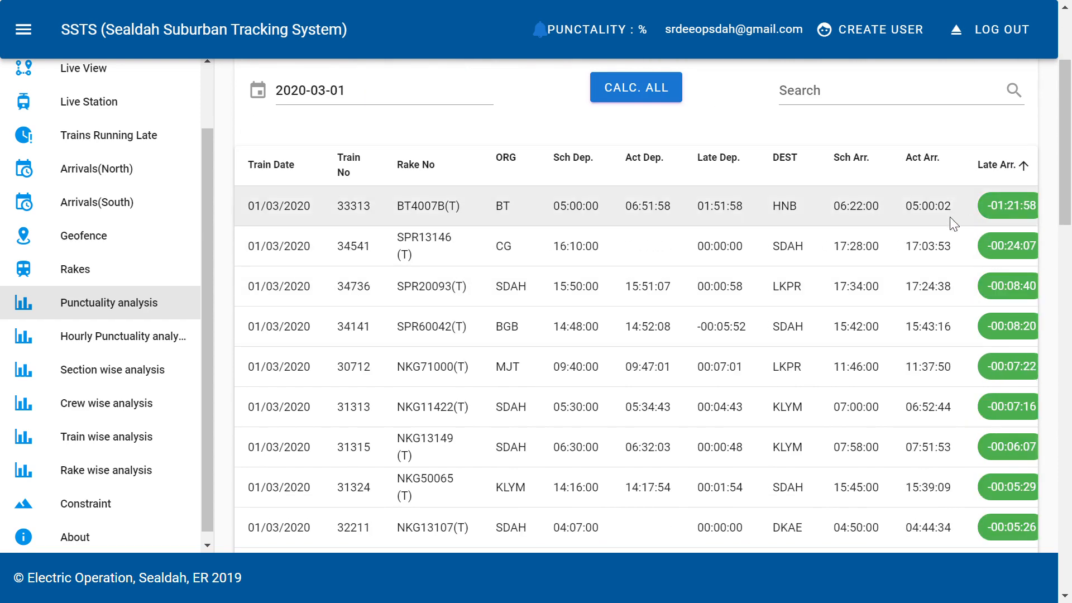
pyautogui.click(1000, 165)
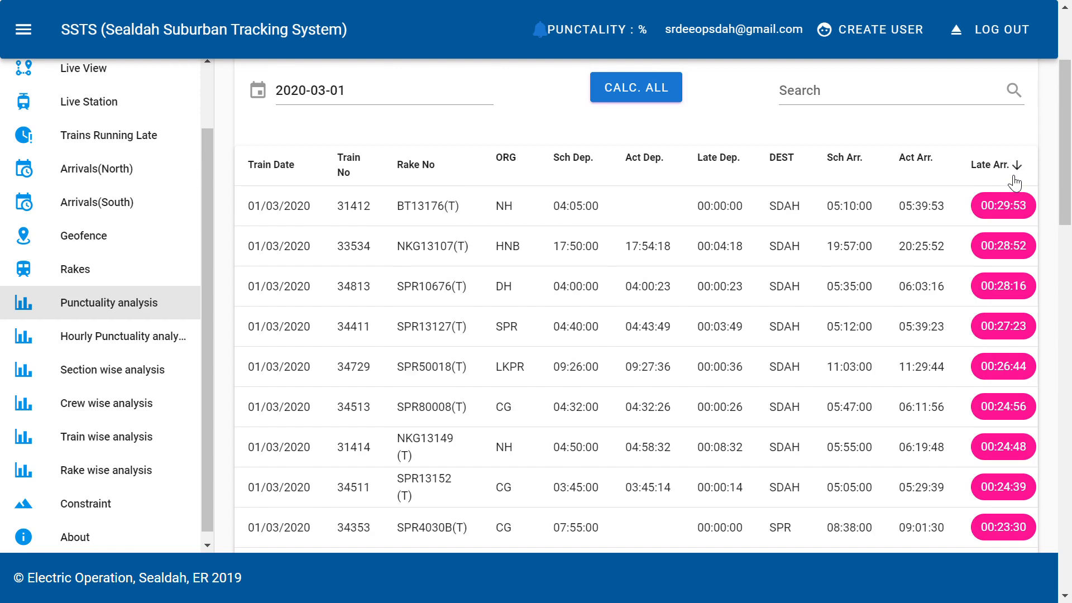
pyautogui.moveTo(641, 212)
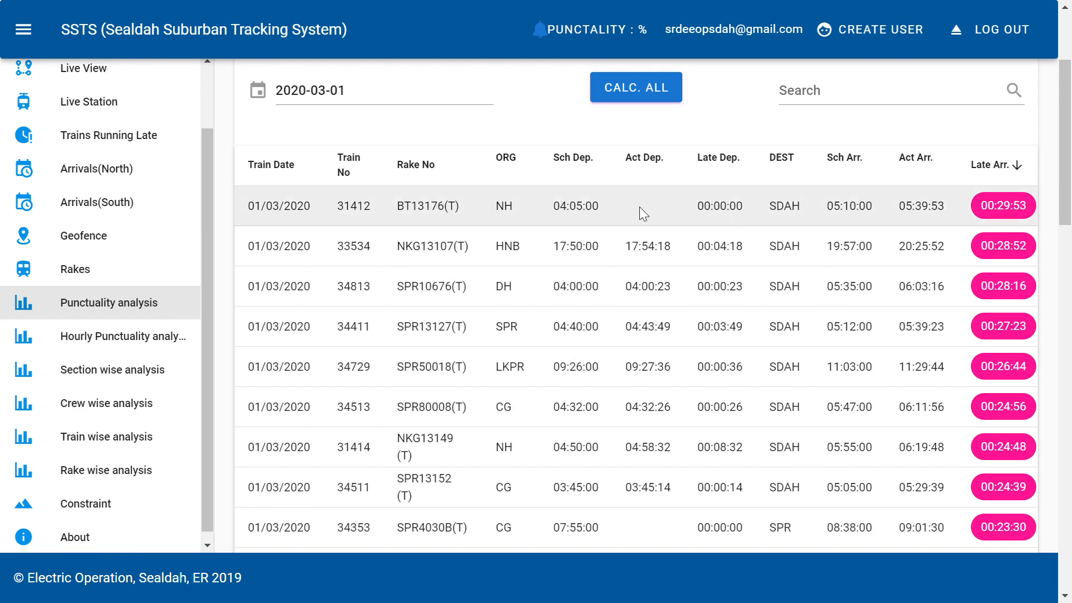
pyautogui.moveTo(355, 224)
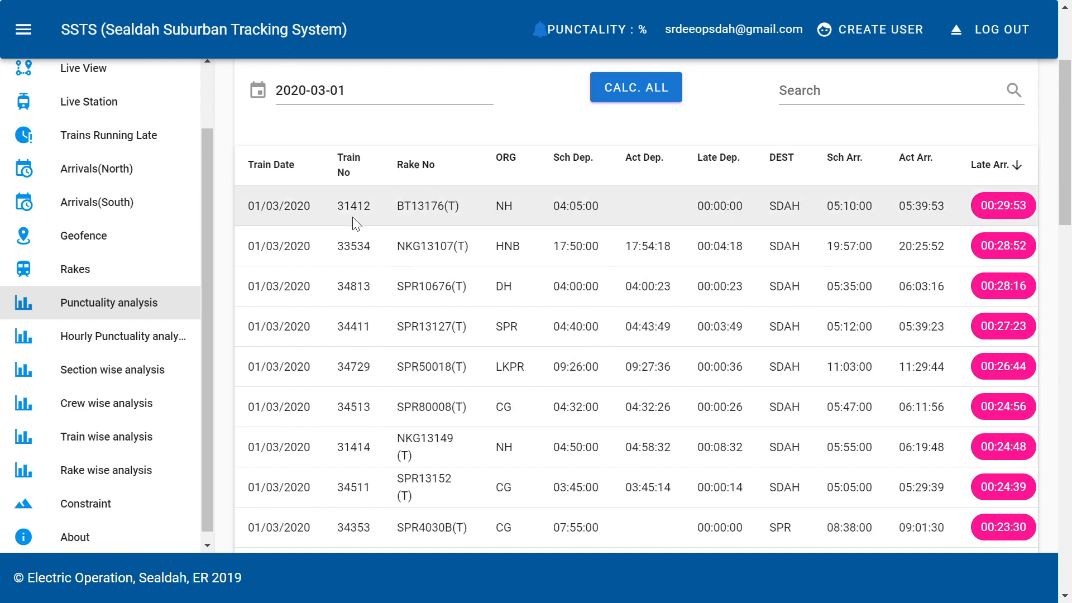
pyautogui.moveTo(1004, 218)
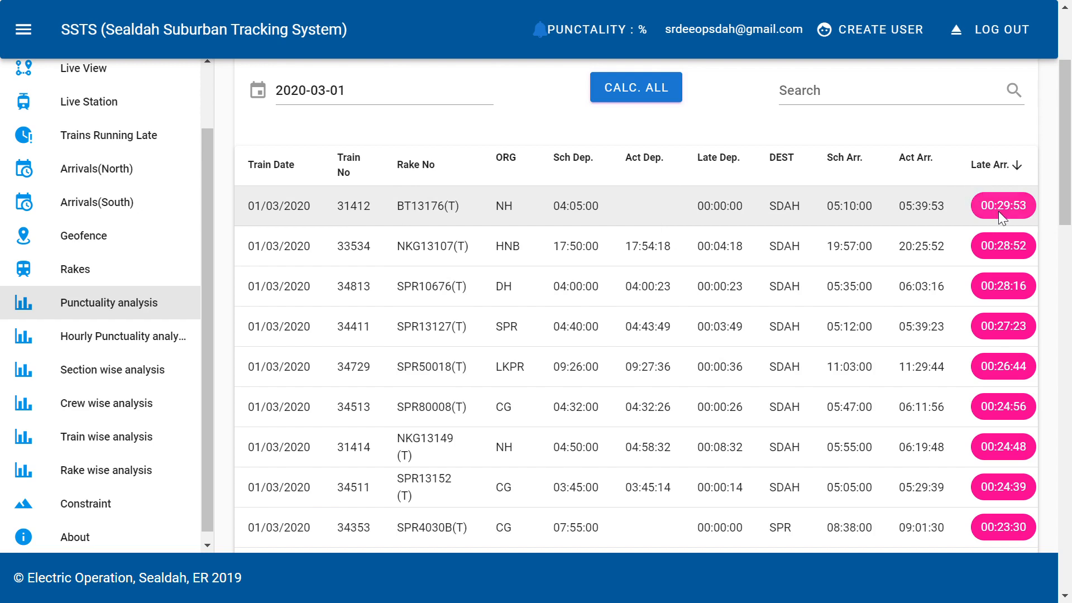
pyautogui.click(634, 87)
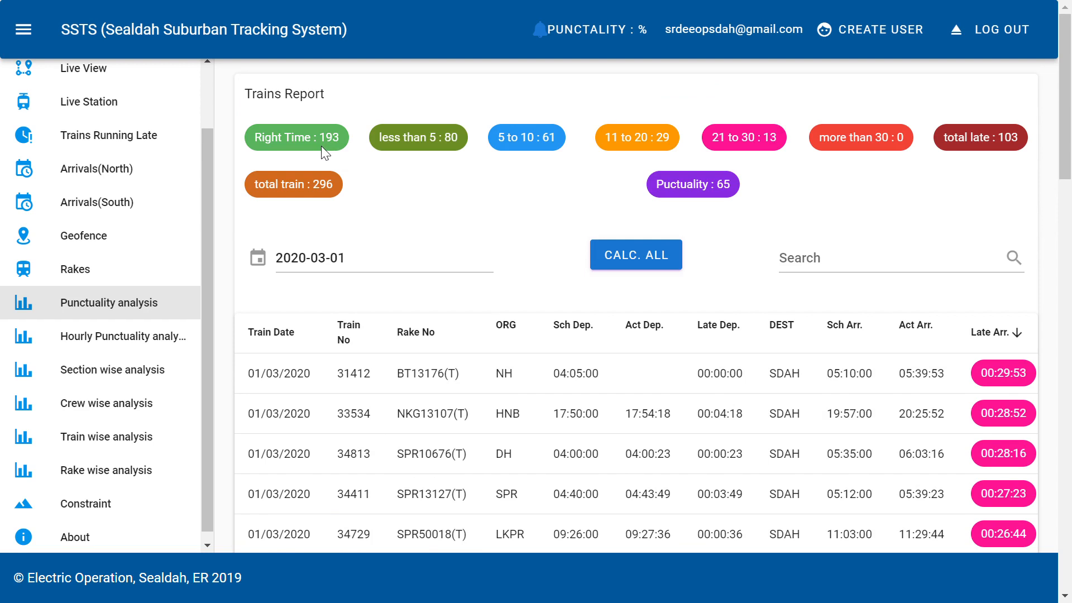
pyautogui.moveTo(358, 186)
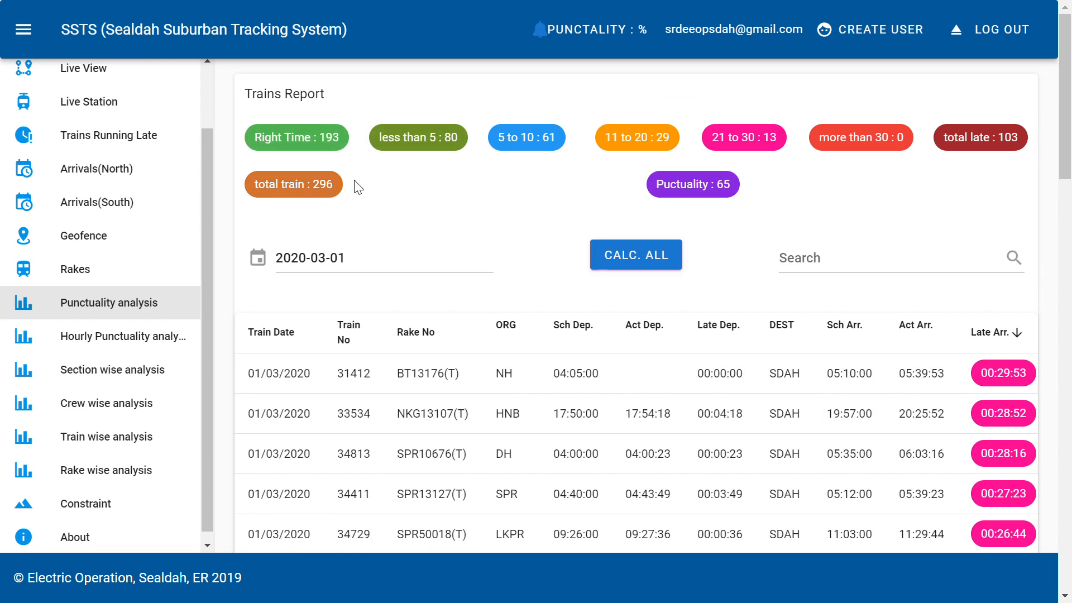
pyautogui.moveTo(418, 138)
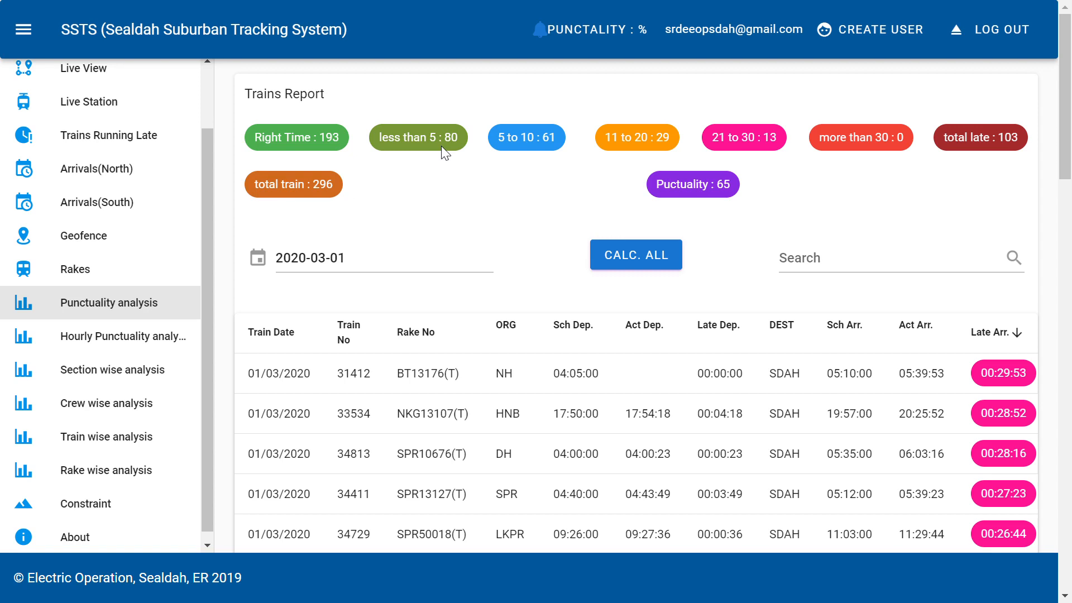
pyautogui.moveTo(744, 137)
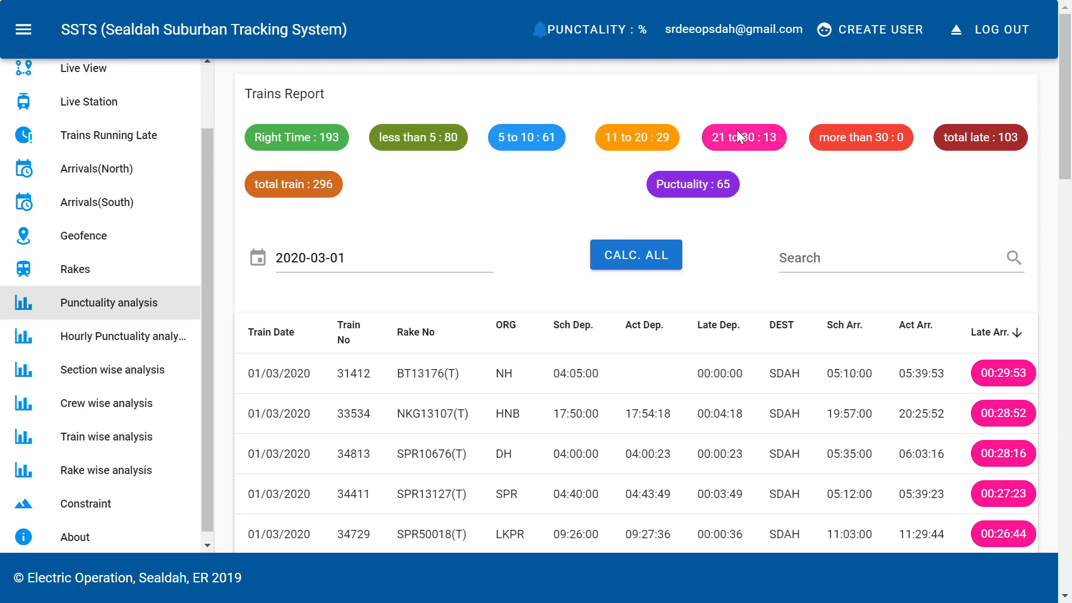
pyautogui.moveTo(366, 220)
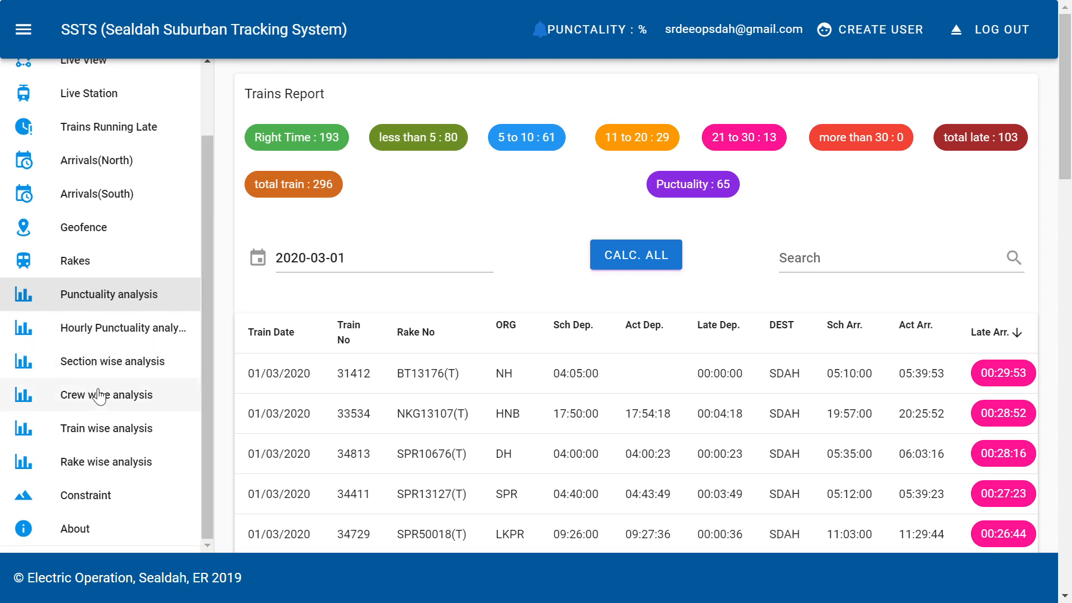
# Show Section wise analysis for 31/01/2020 to 01/03/2020 with average lateness per block section.
pyautogui.click(114, 360)
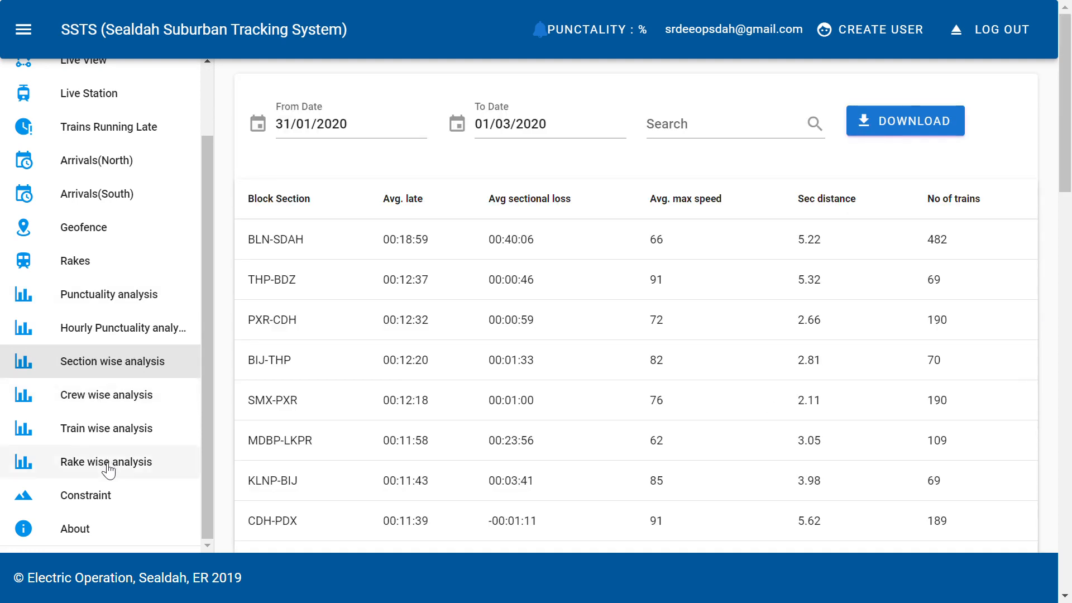
pyautogui.moveTo(124, 399)
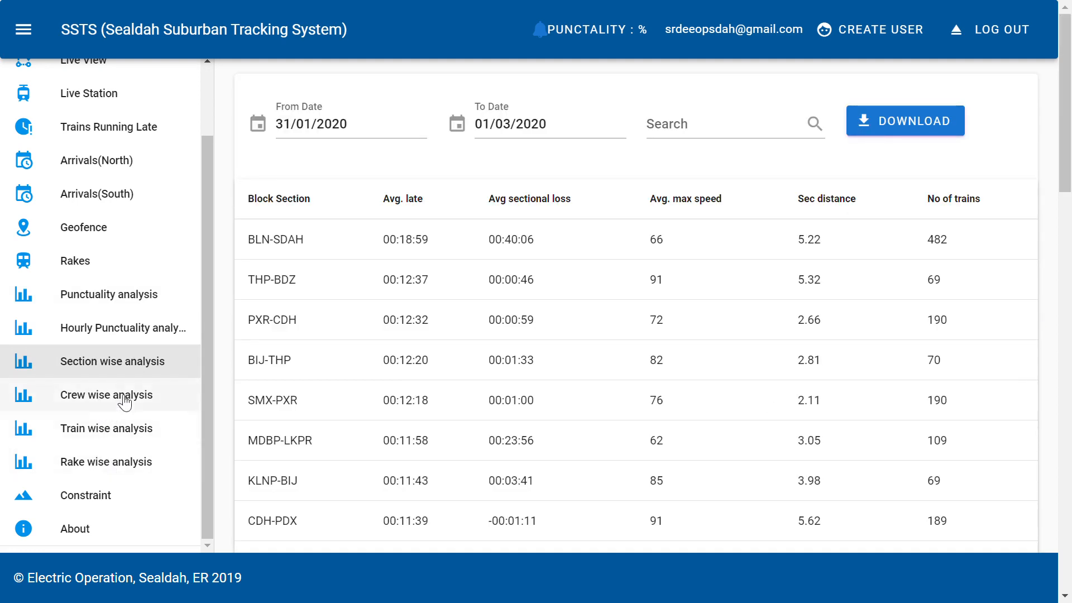
pyautogui.moveTo(400, 239)
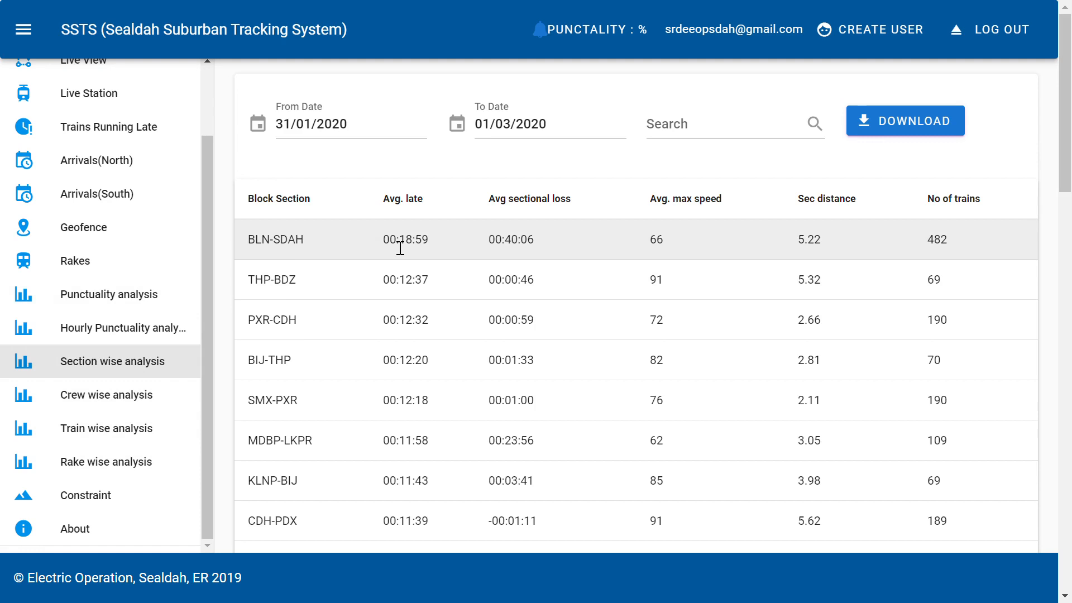
pyautogui.moveTo(331, 257)
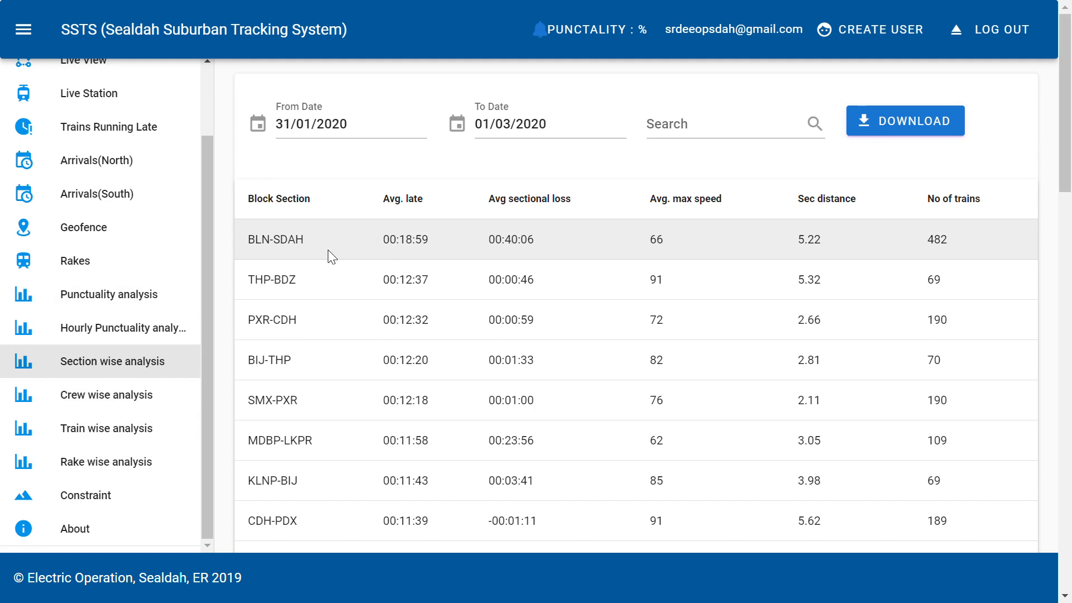
pyautogui.moveTo(494, 226)
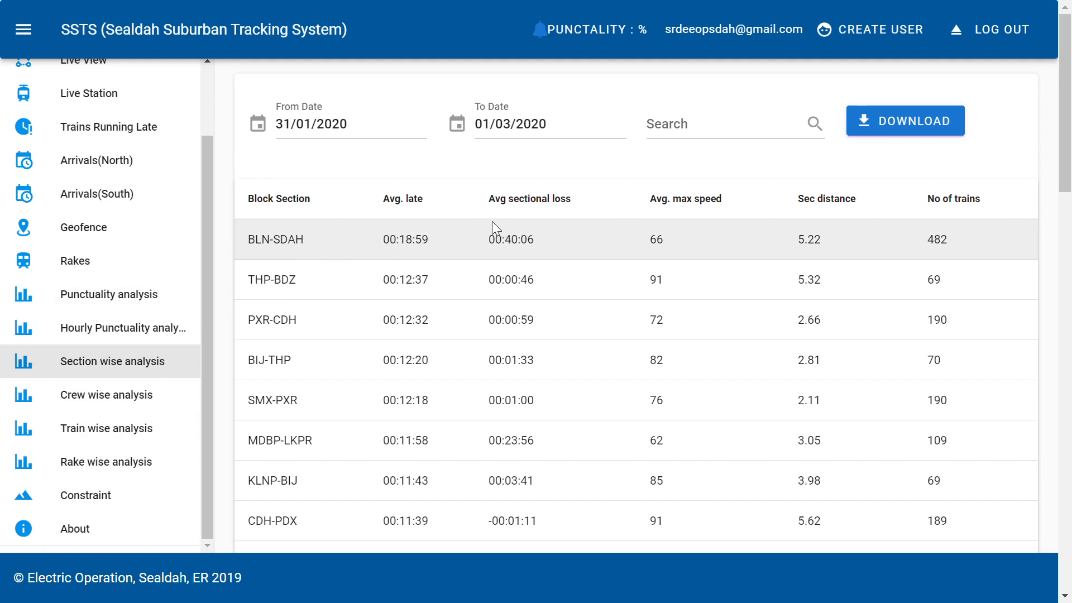
pyautogui.moveTo(703, 255)
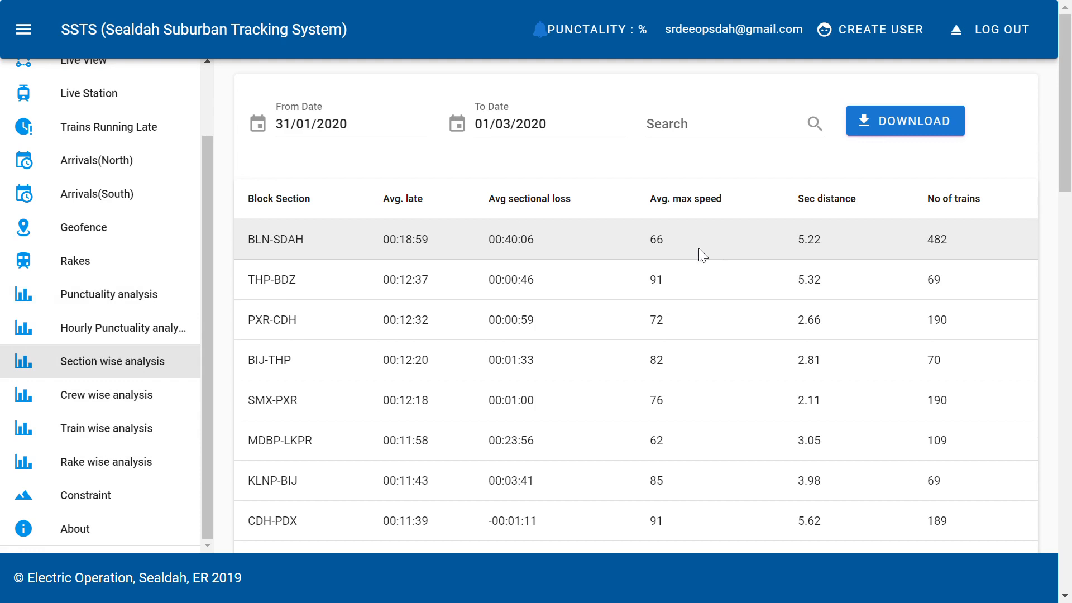
pyautogui.moveTo(155, 401)
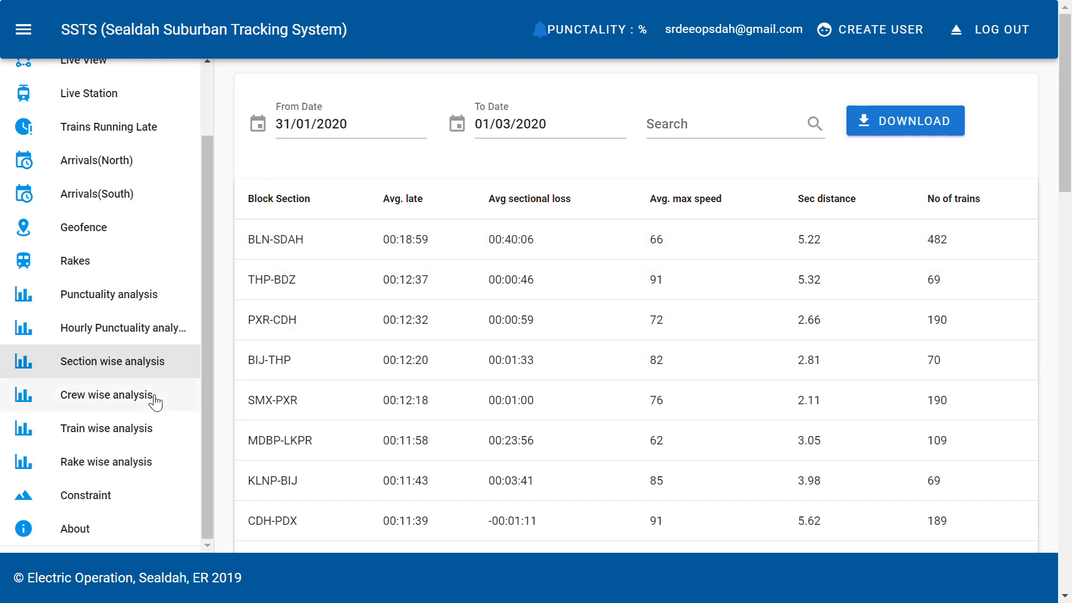
pyautogui.moveTo(175, 440)
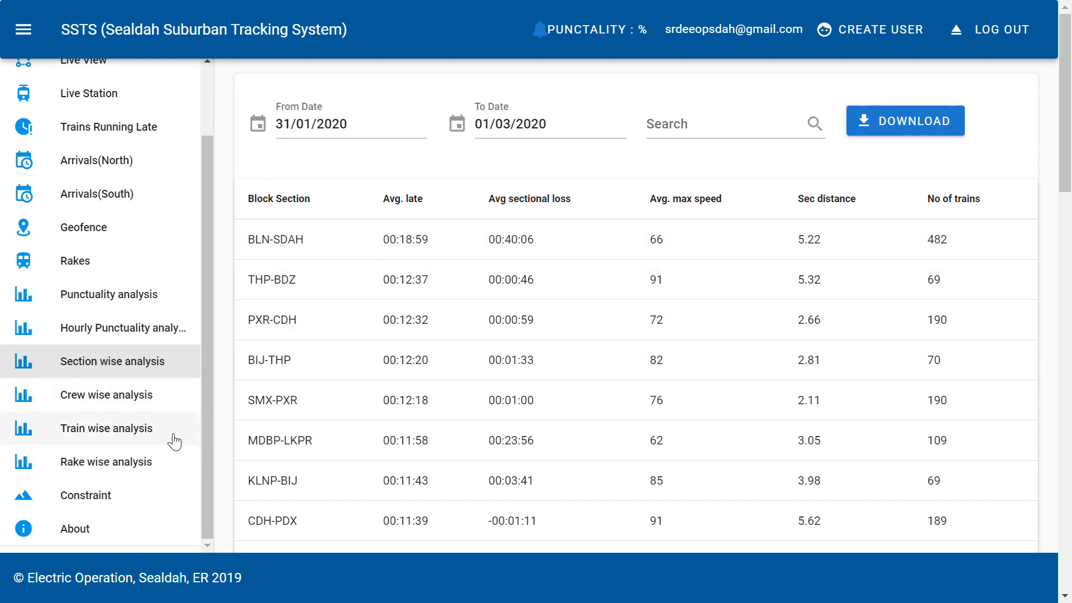
pyautogui.moveTo(136, 415)
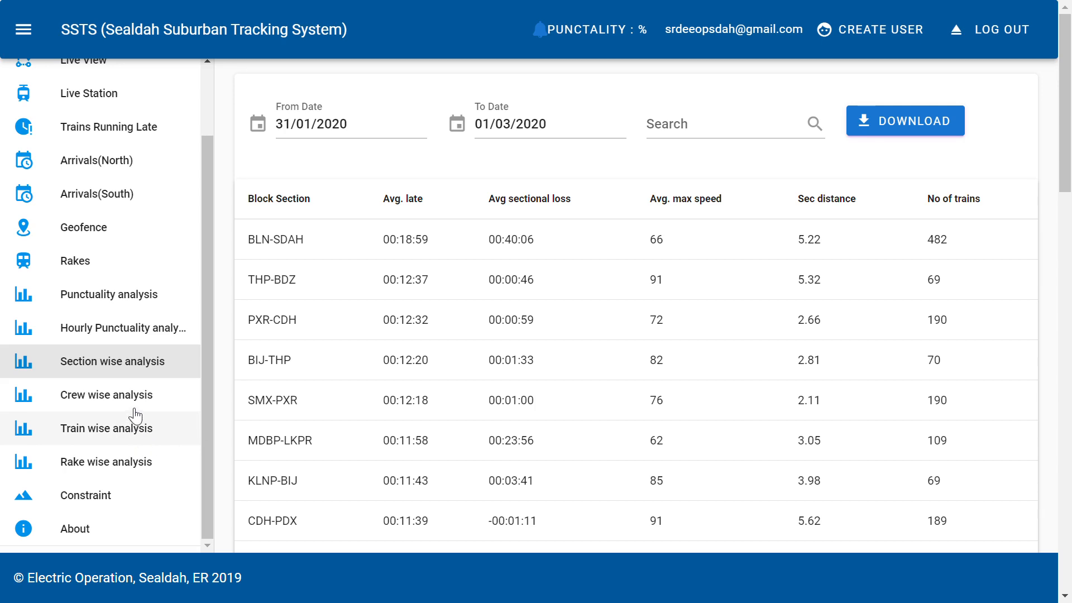
# Show Crew wise analysis with From Date 02/12/2019 to 01/03/2020 and browse the crew punctuality rows.
pyautogui.click(106, 394)
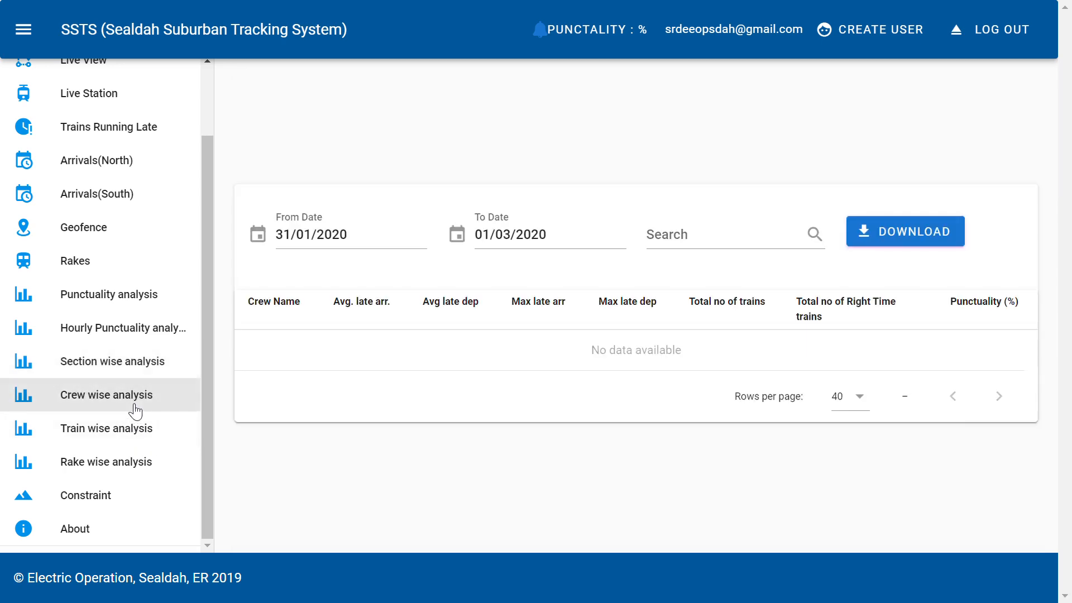
pyautogui.moveTo(459, 278)
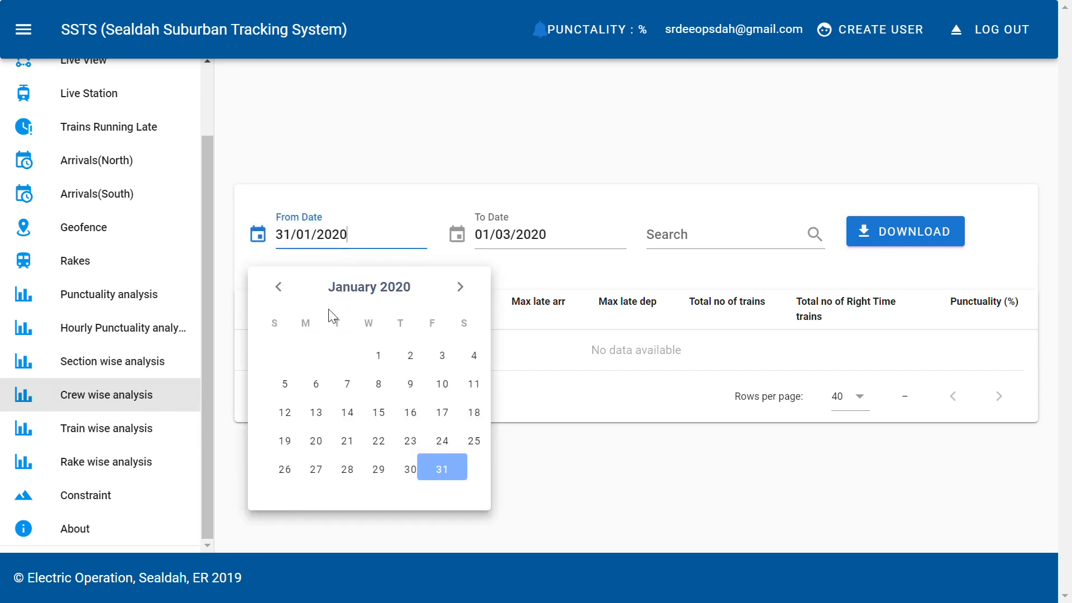
pyautogui.click(278, 287)
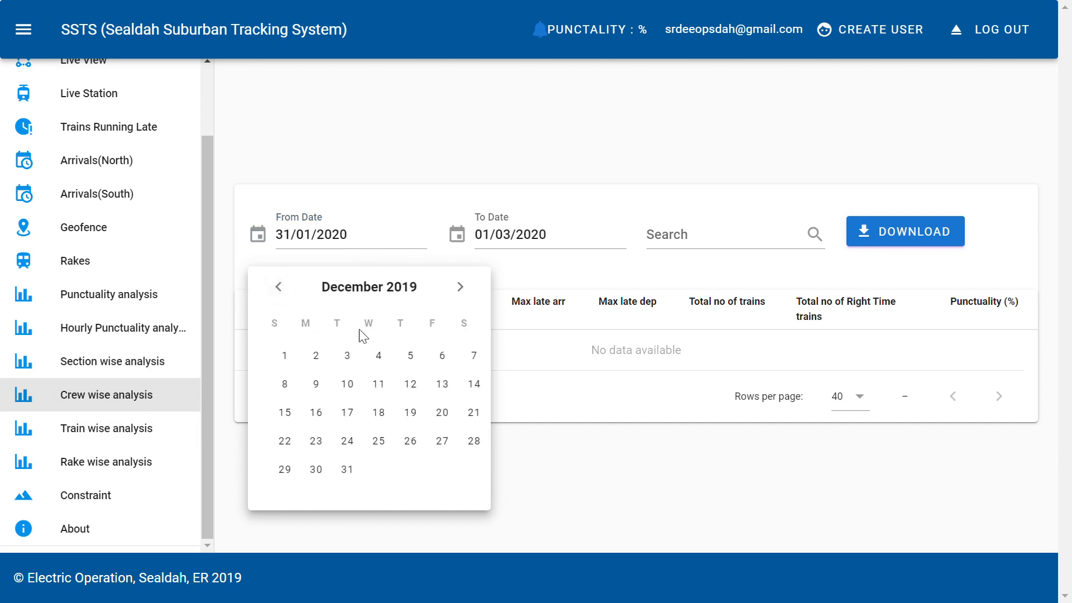
pyautogui.click(315, 355)
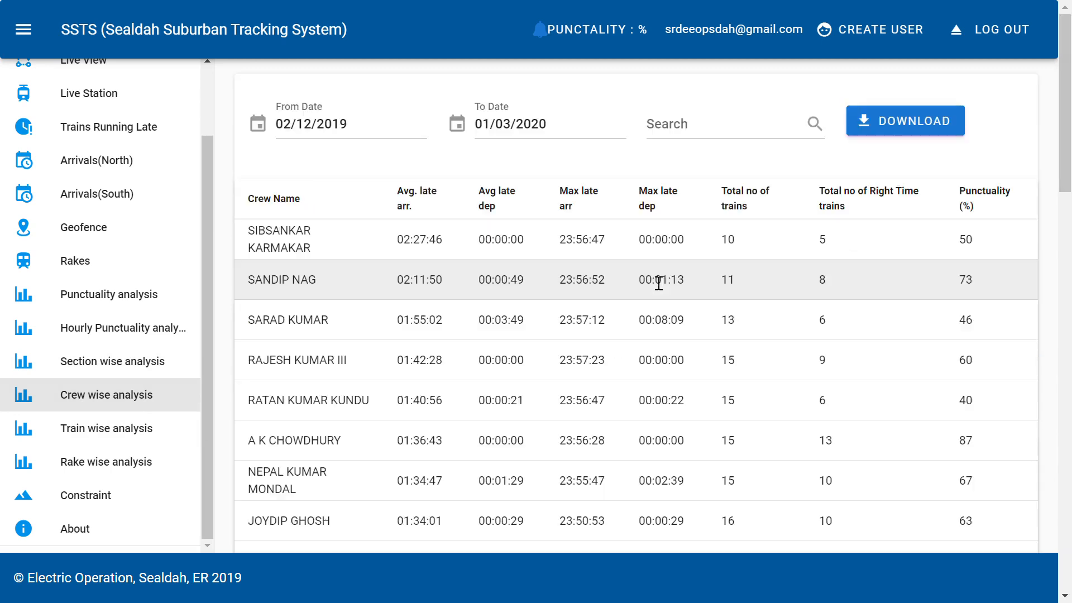
pyautogui.moveTo(689, 249)
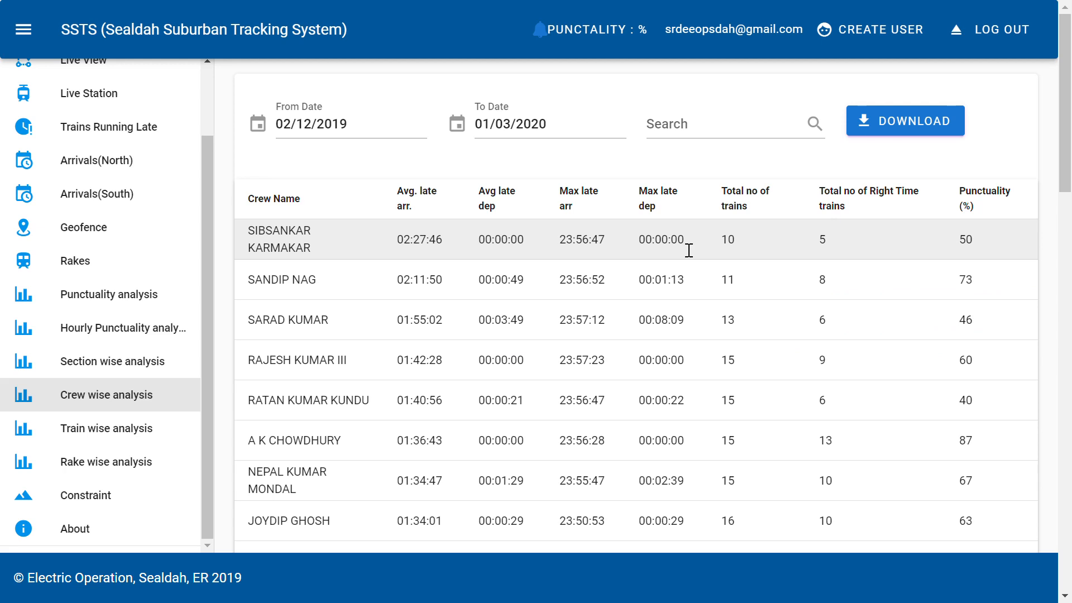
pyautogui.moveTo(726, 226)
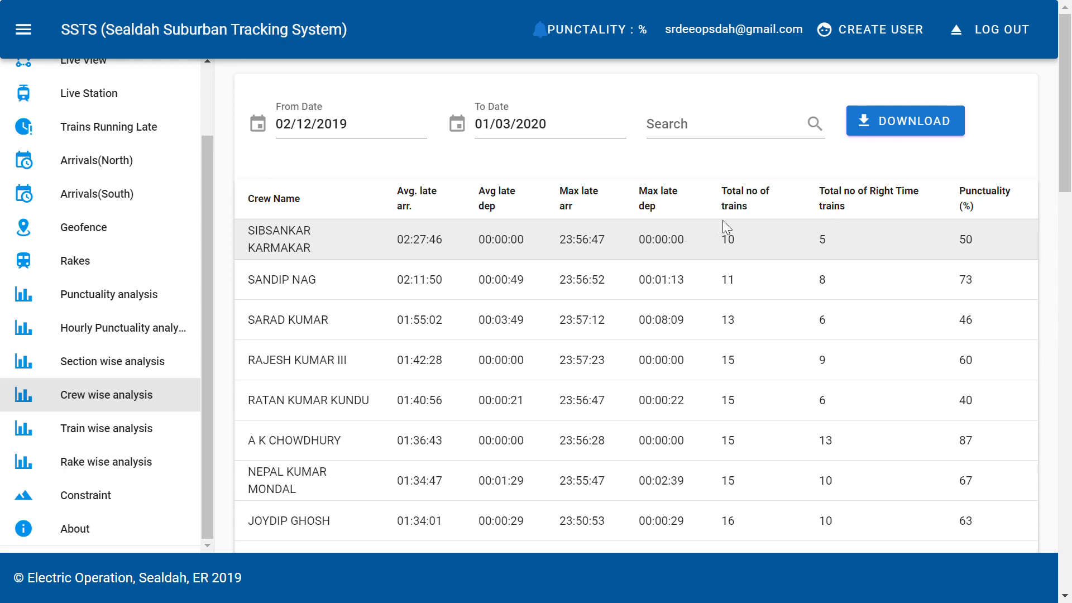
pyautogui.moveTo(715, 244)
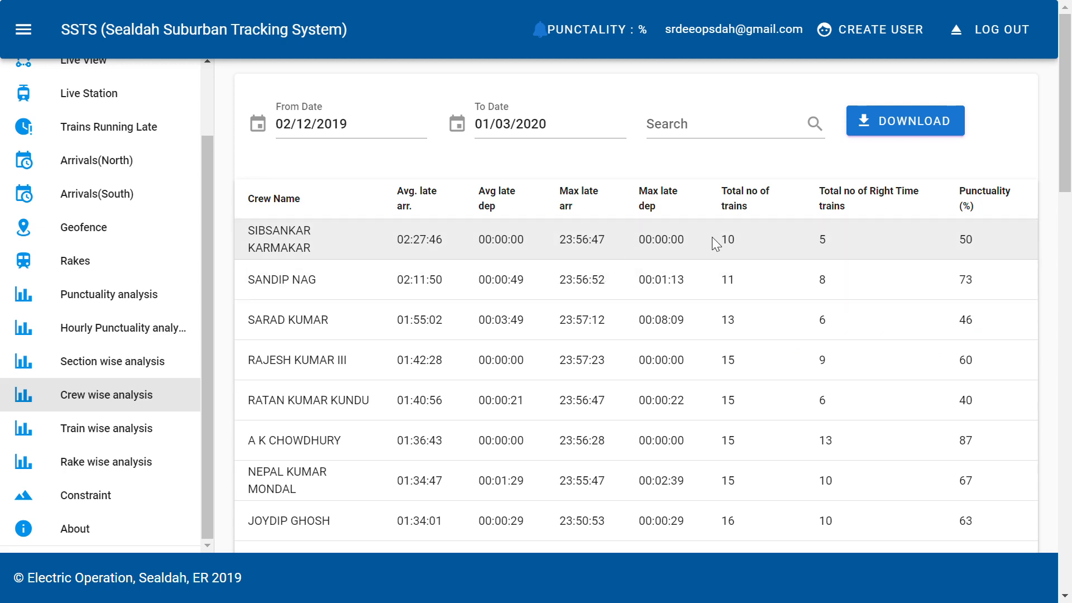
pyautogui.moveTo(738, 251)
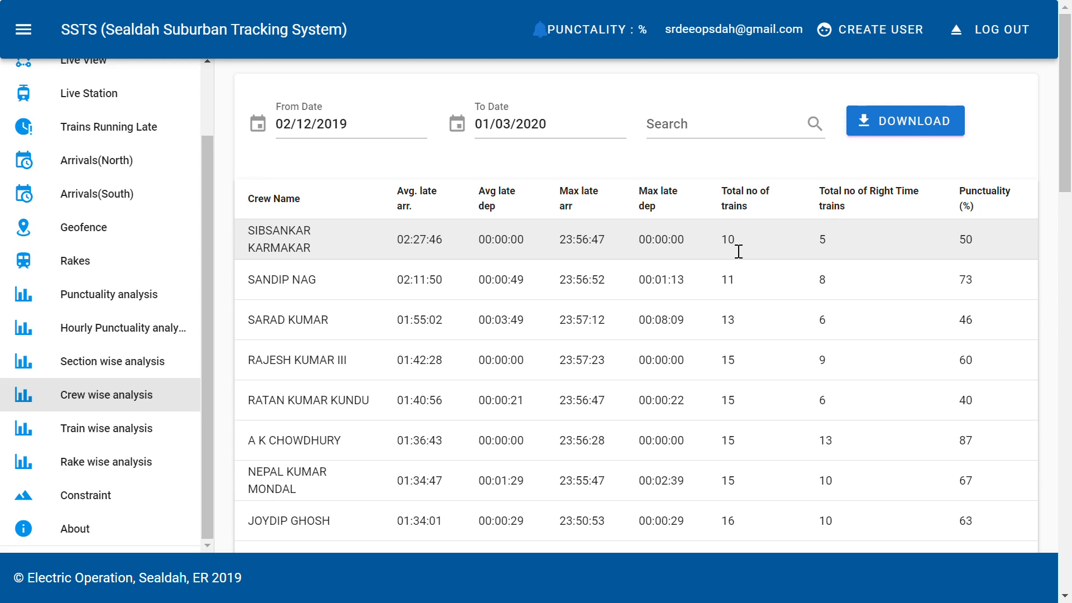
pyautogui.moveTo(493, 254)
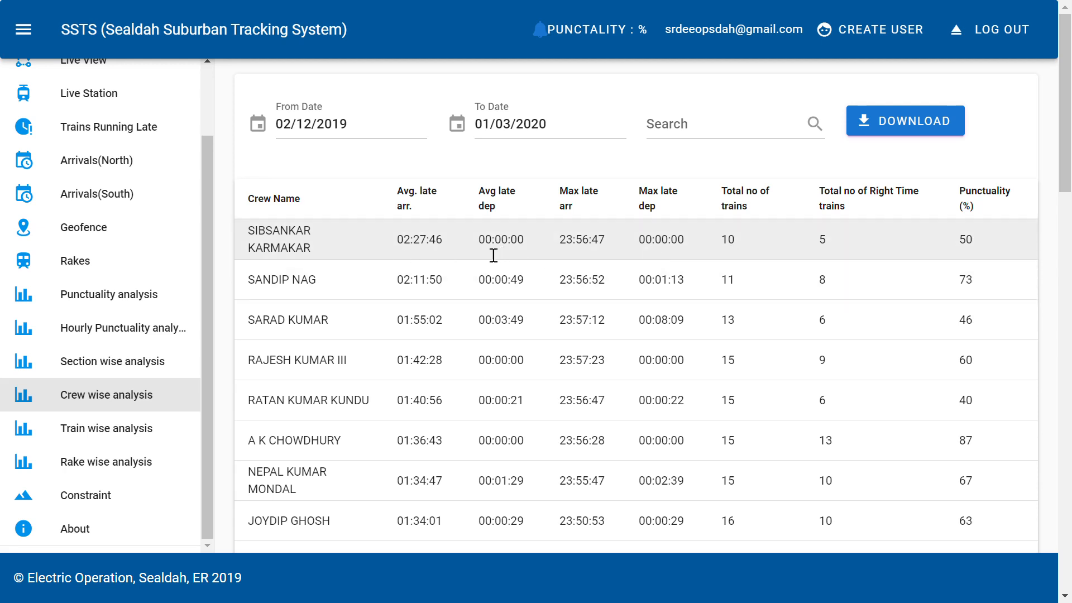
pyautogui.moveTo(450, 245)
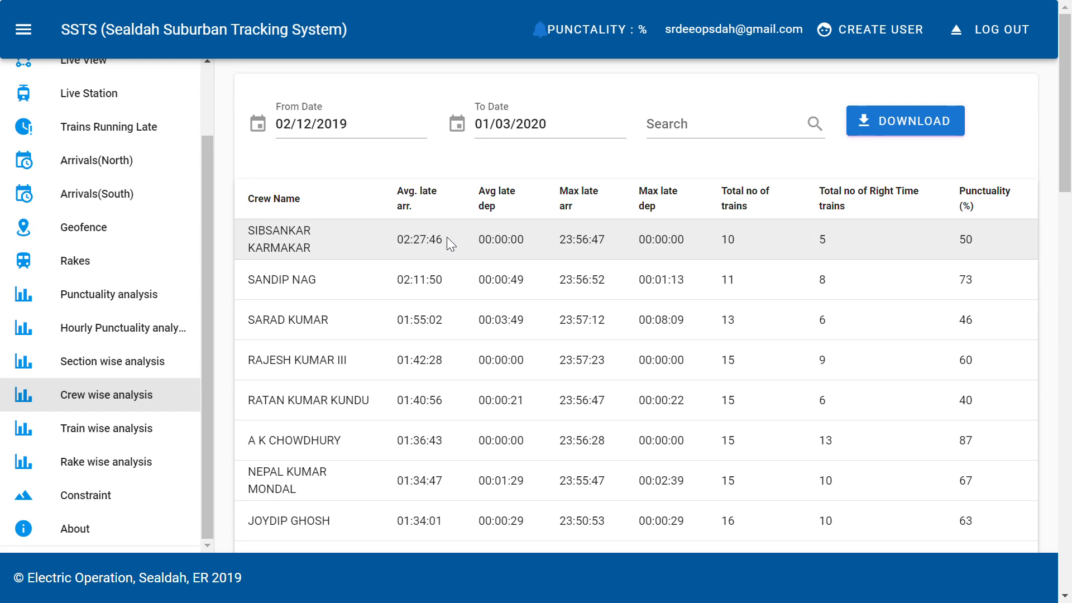
pyautogui.moveTo(662, 233)
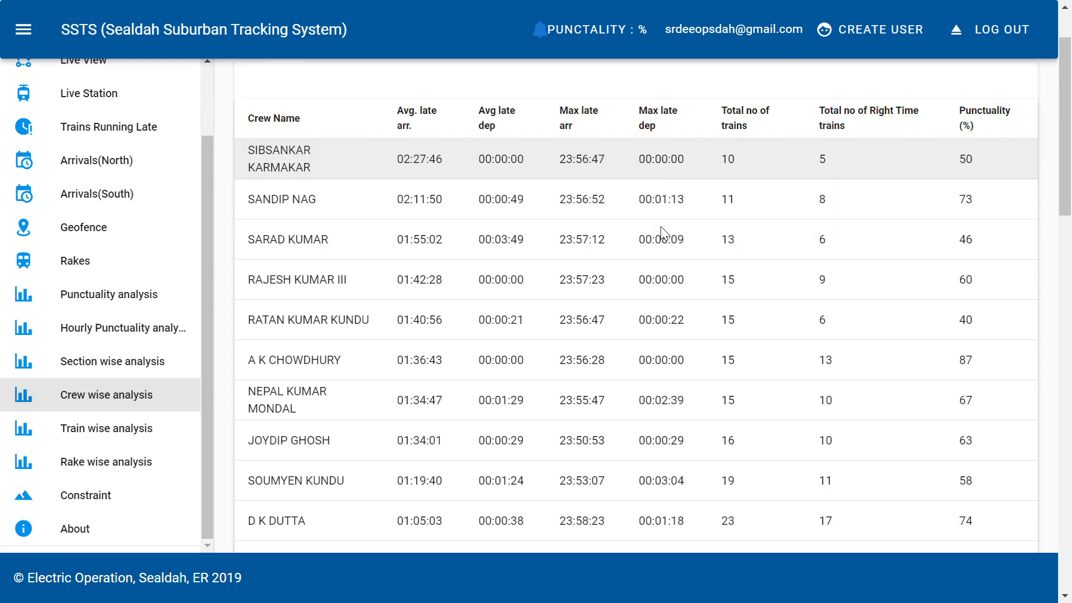
pyautogui.scroll(-3)
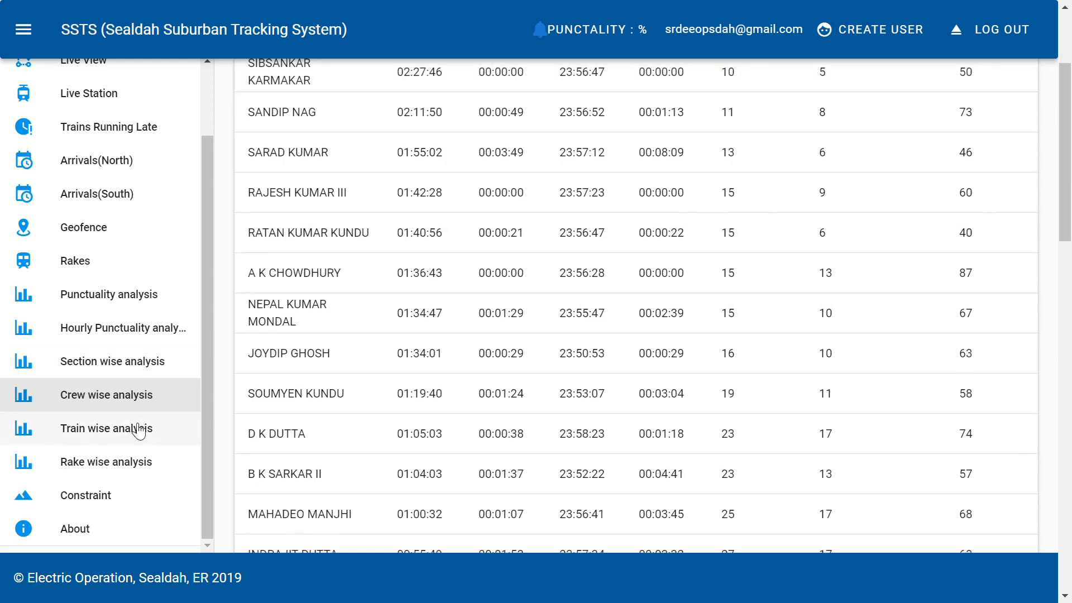
# View Train wise analysis sorted by punctuality, highest first, then move on to Rake wise analysis.
pyautogui.click(105, 428)
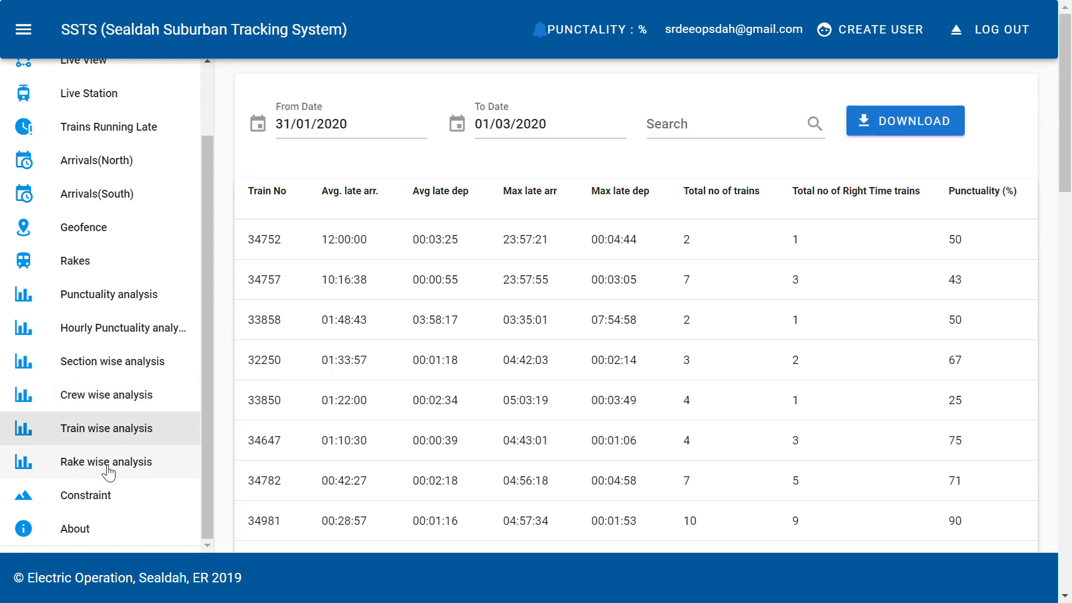
pyautogui.moveTo(768, 269)
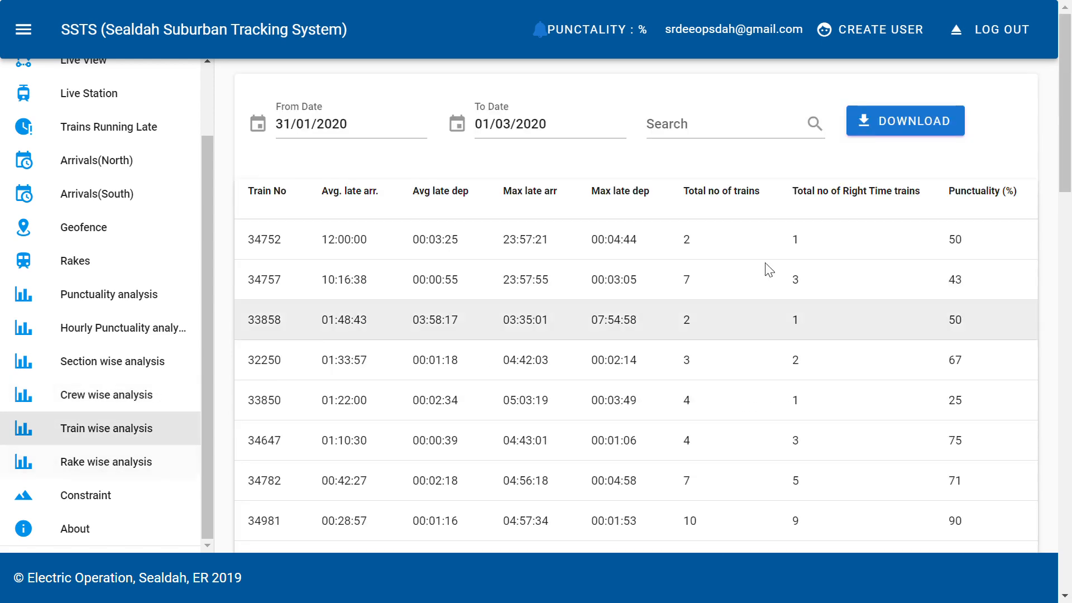
pyautogui.click(982, 191)
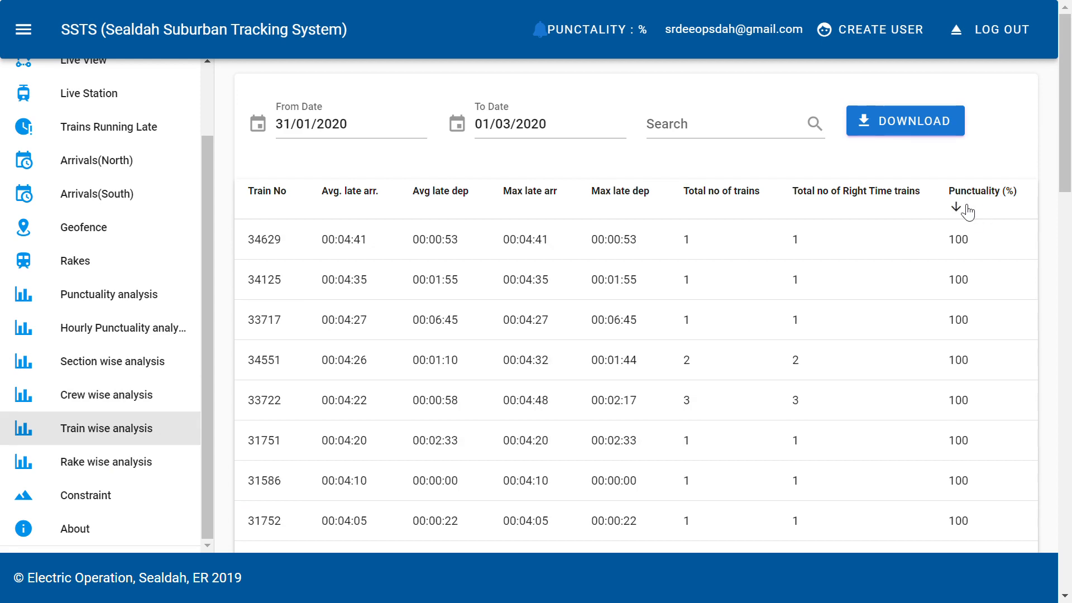
pyautogui.moveTo(45, 474)
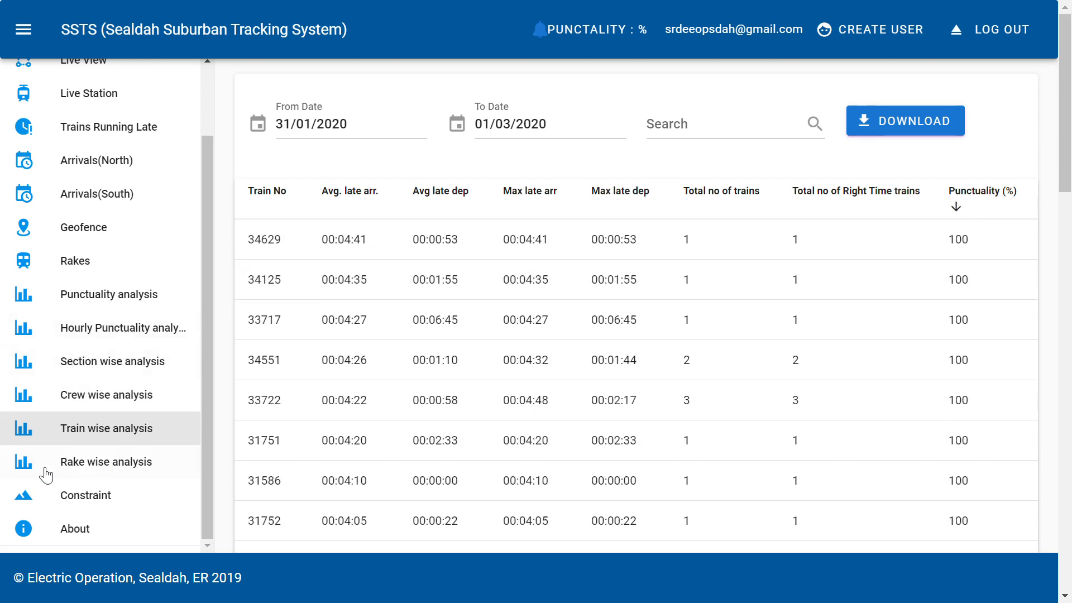
pyautogui.click(106, 462)
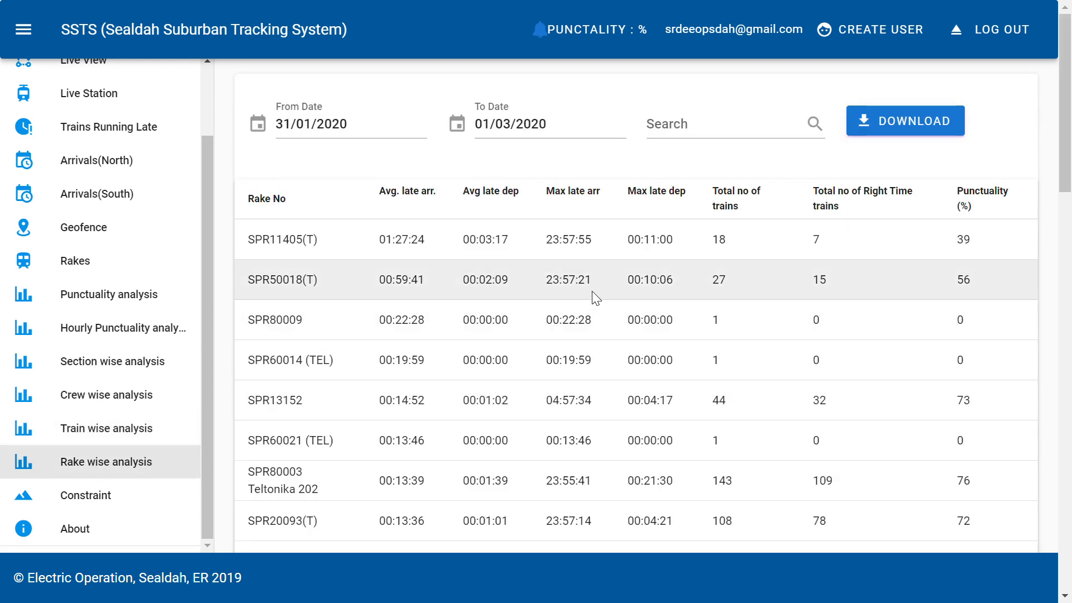
pyautogui.moveTo(601, 295)
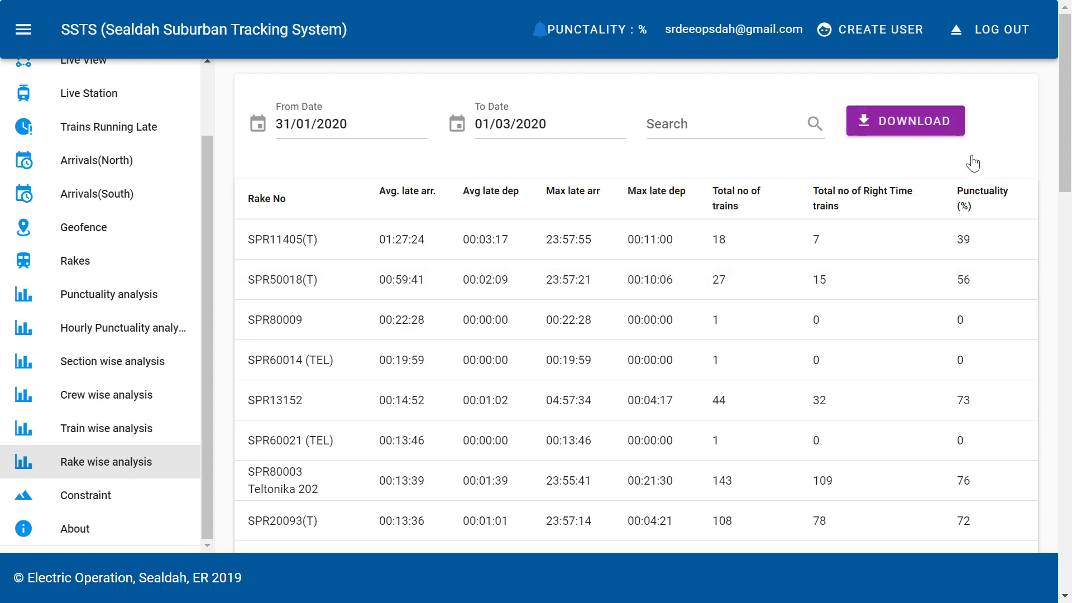
# Sort the rake table by Punctuality (%) descending, so 100% rakes like RHA13101(T) lead.
pyautogui.click(983, 199)
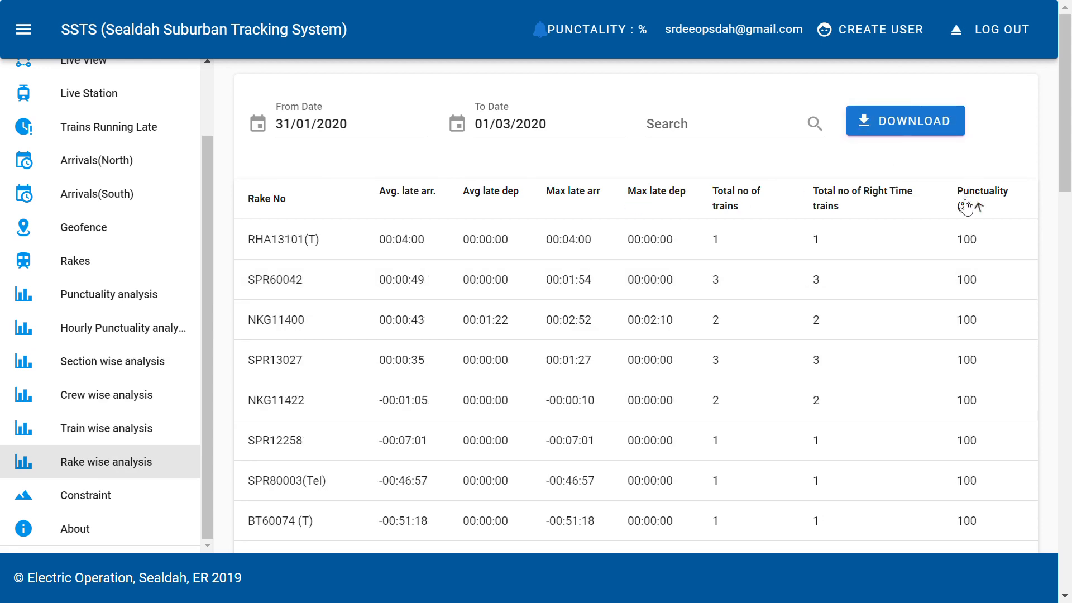
pyautogui.click(983, 198)
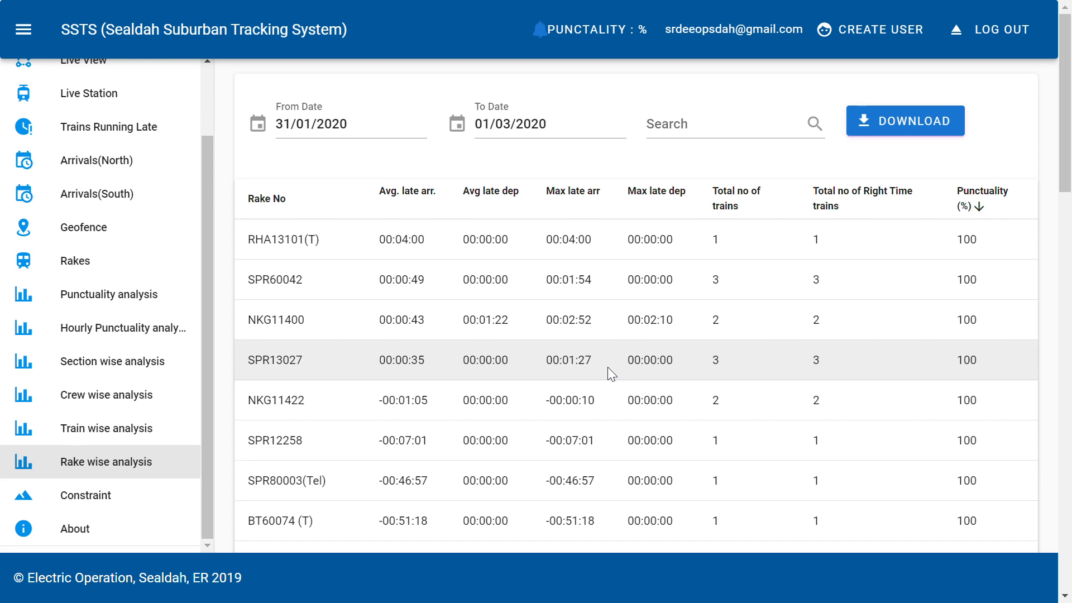
pyautogui.moveTo(416, 440)
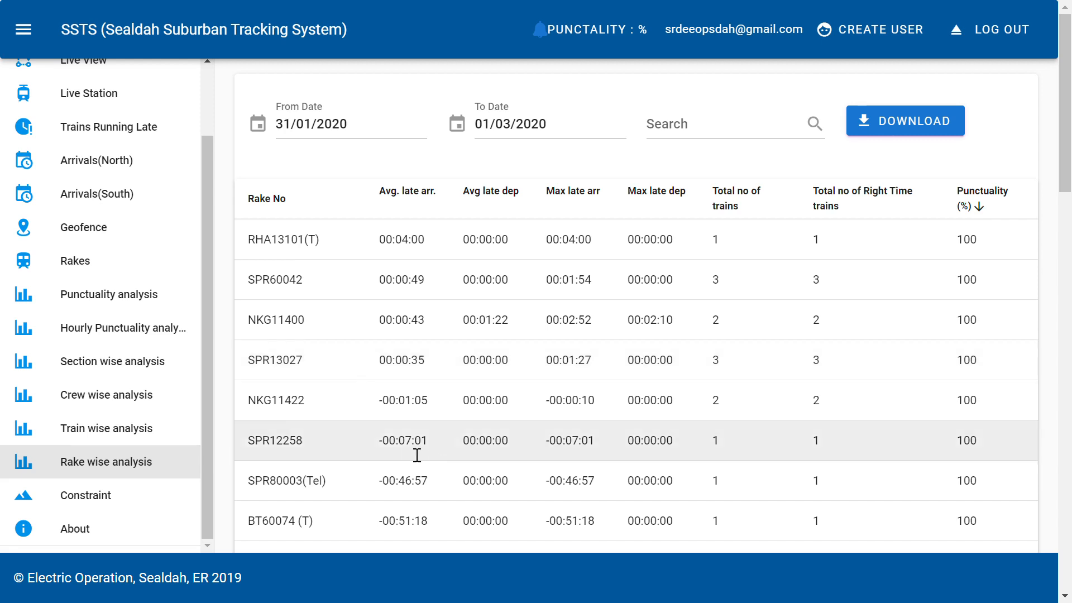
pyautogui.moveTo(350, 417)
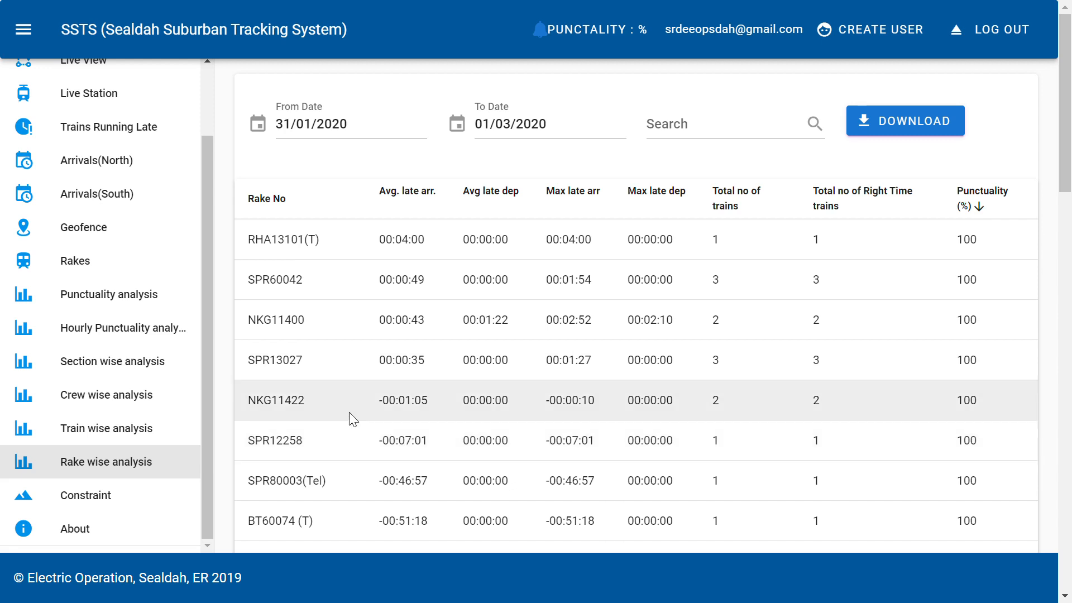
pyautogui.moveTo(218, 408)
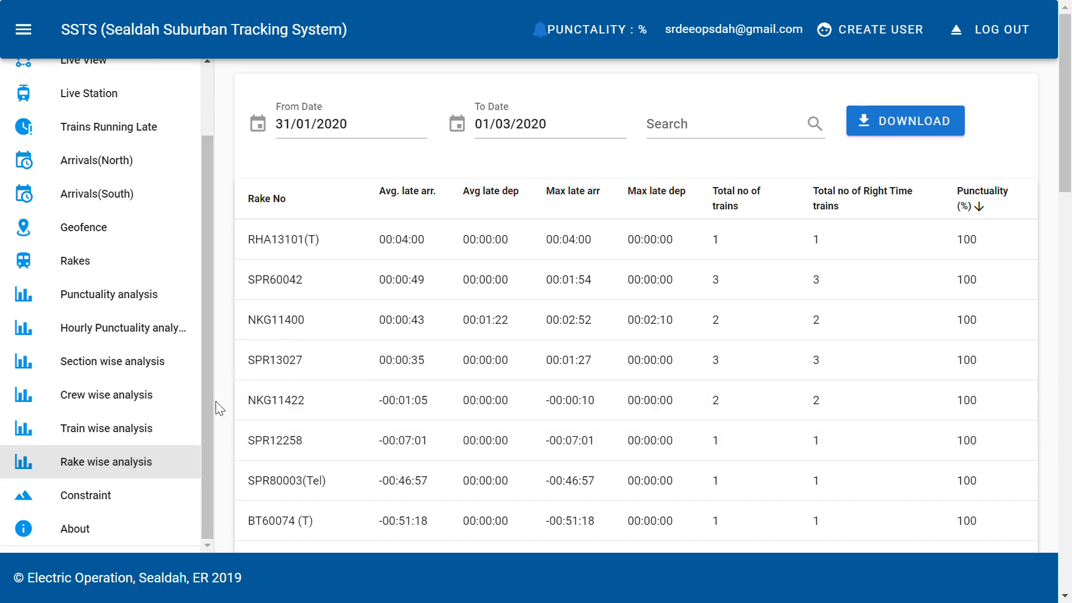